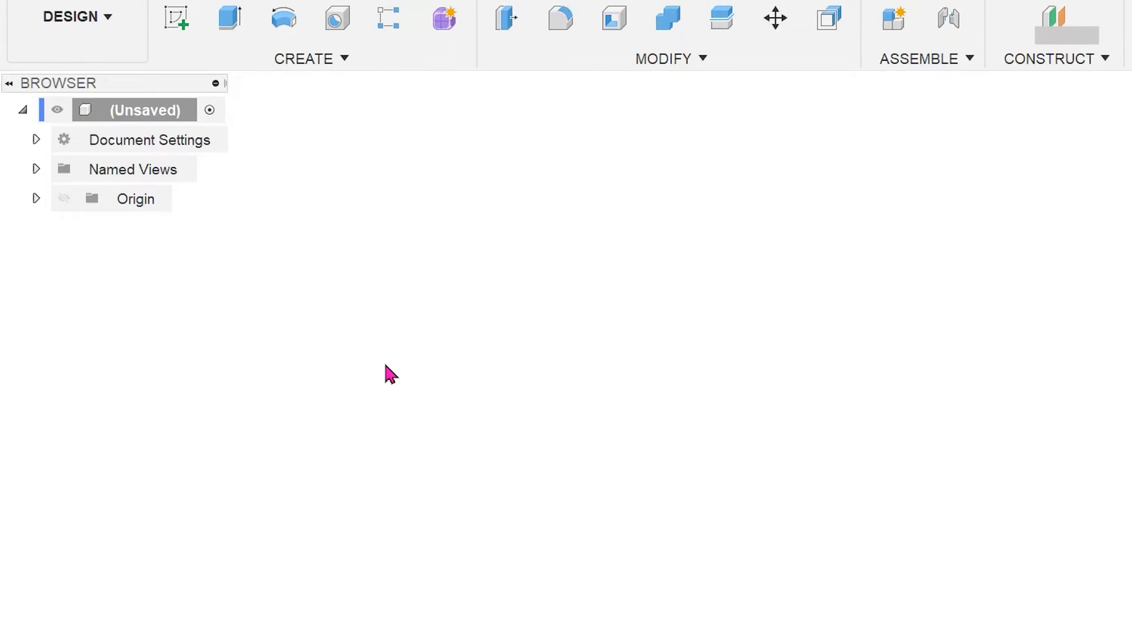
Step: Extrude the sketch profile 7 mm from the cylinder's curved face, joining to the body
left_click(303, 58)
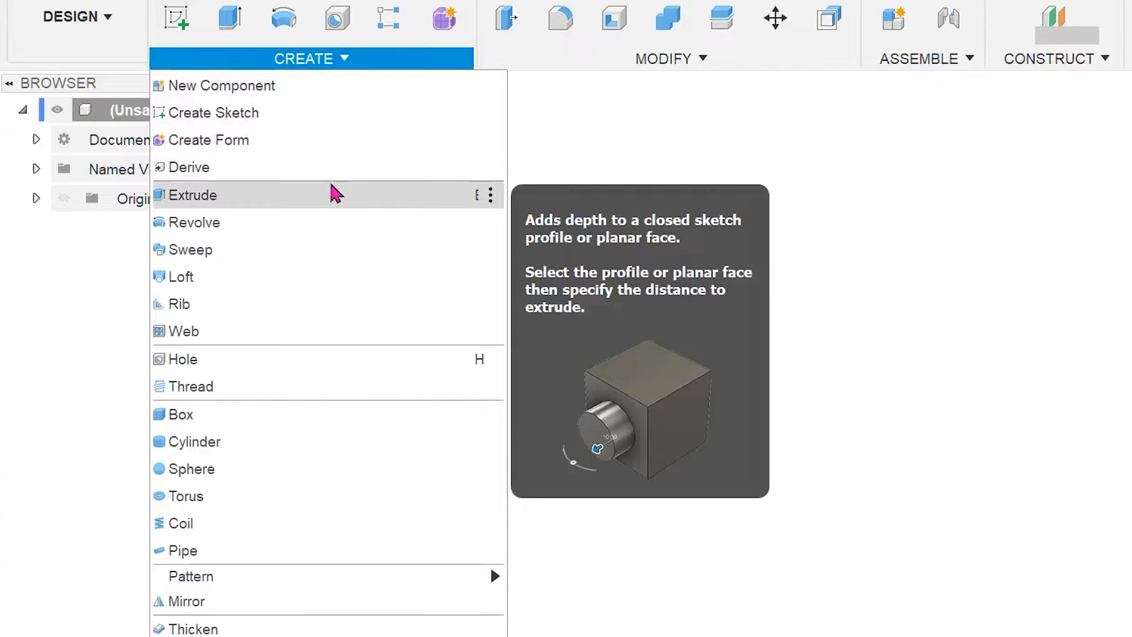
left_click(665, 58)
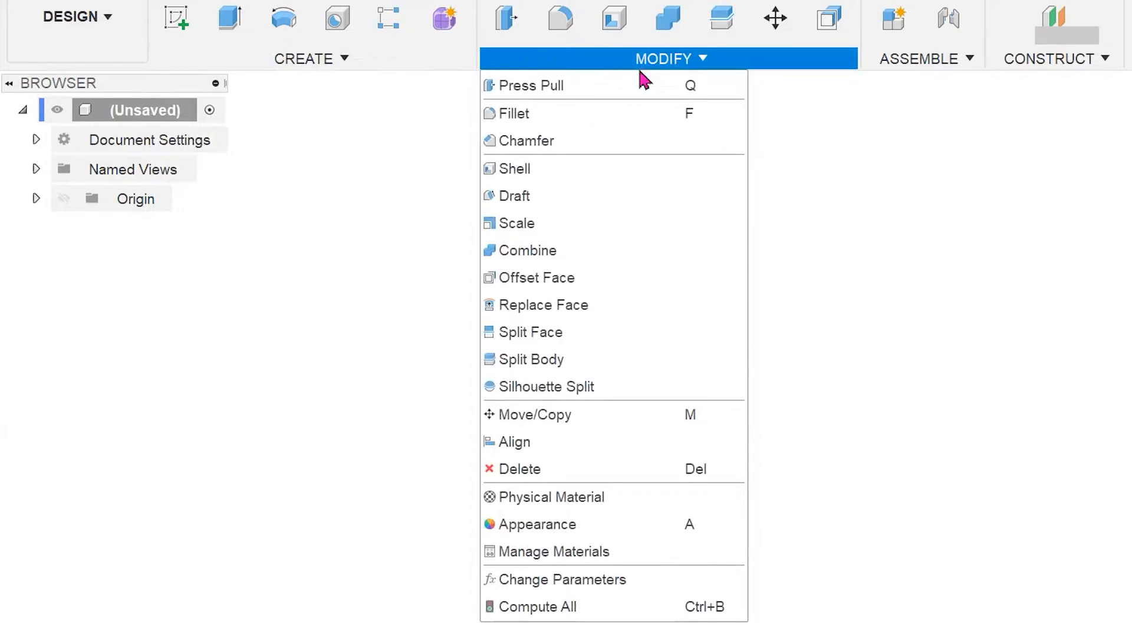
mouse_move(645, 251)
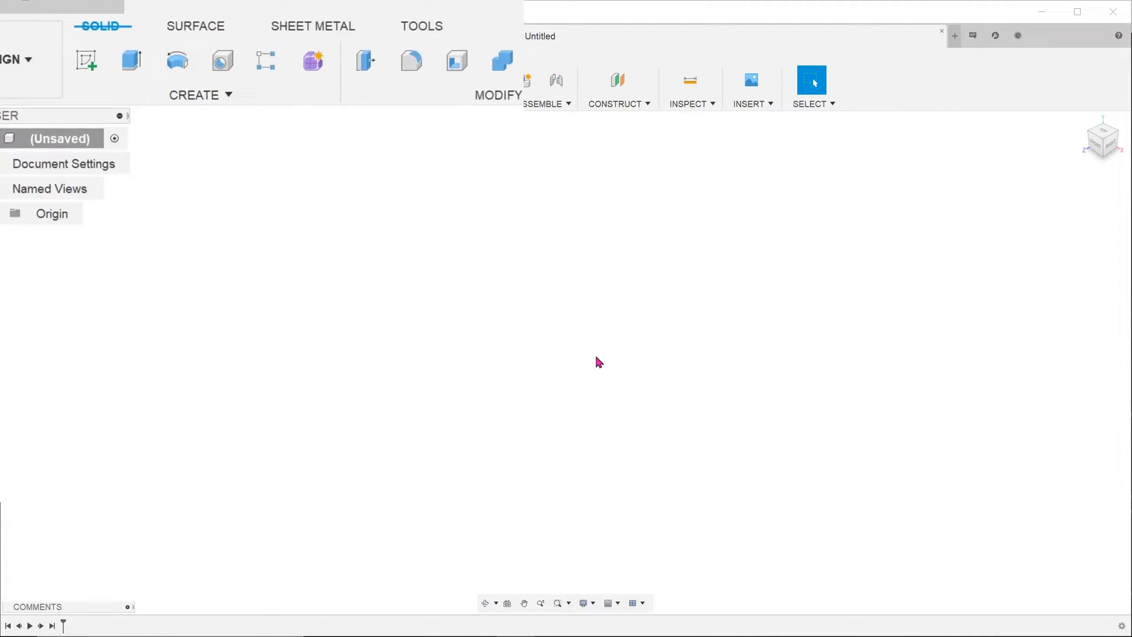
left_click(194, 94)
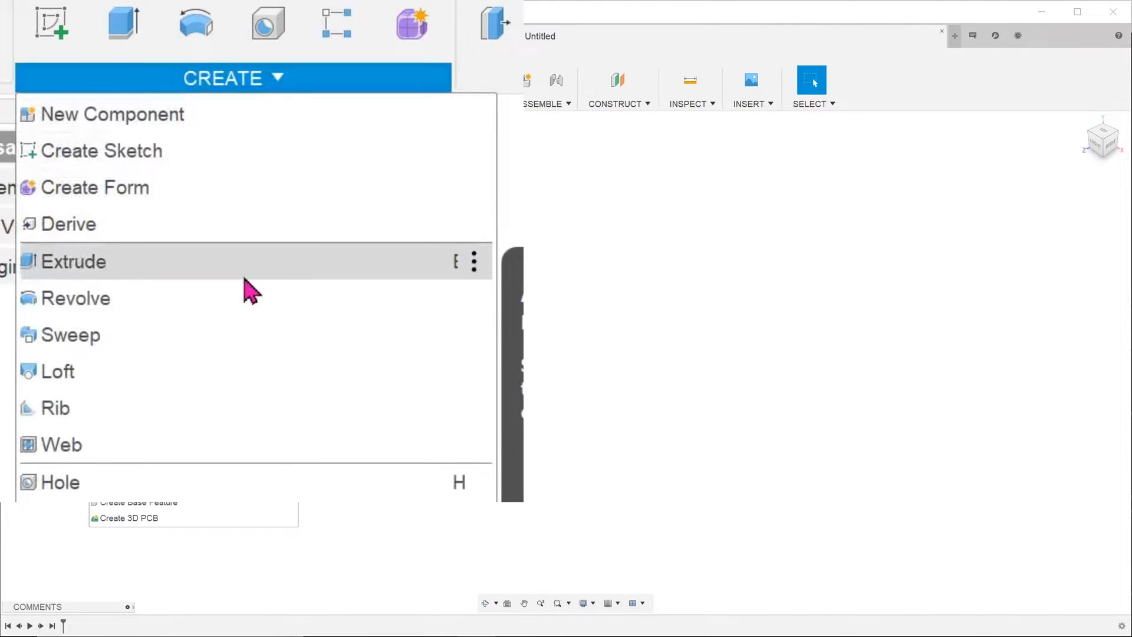
left_click(73, 261)
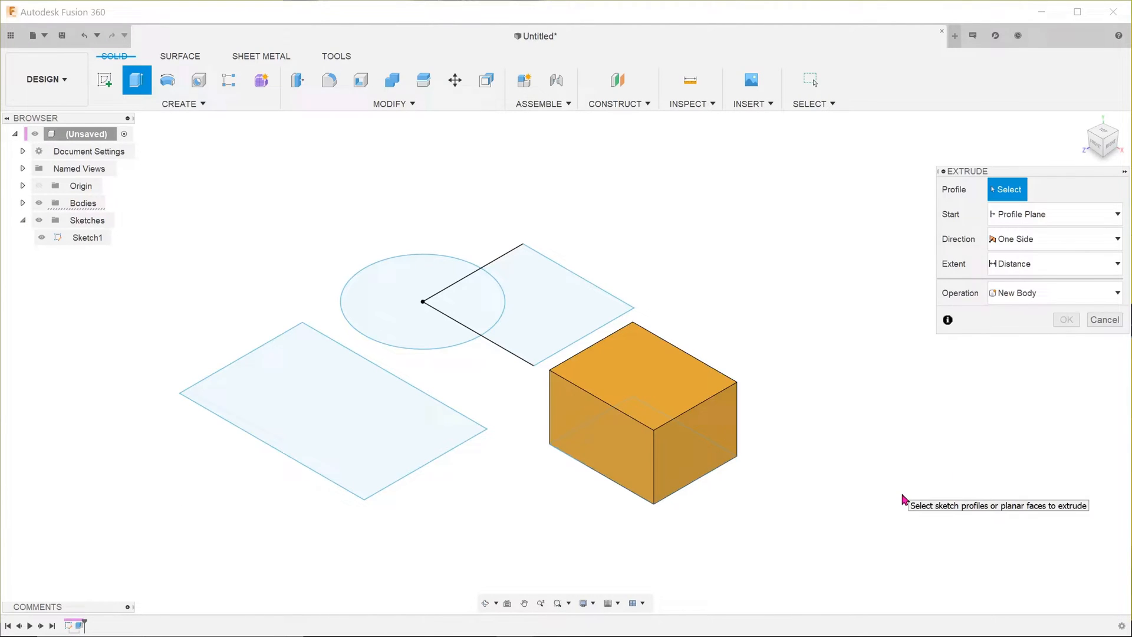
left_click(325, 405)
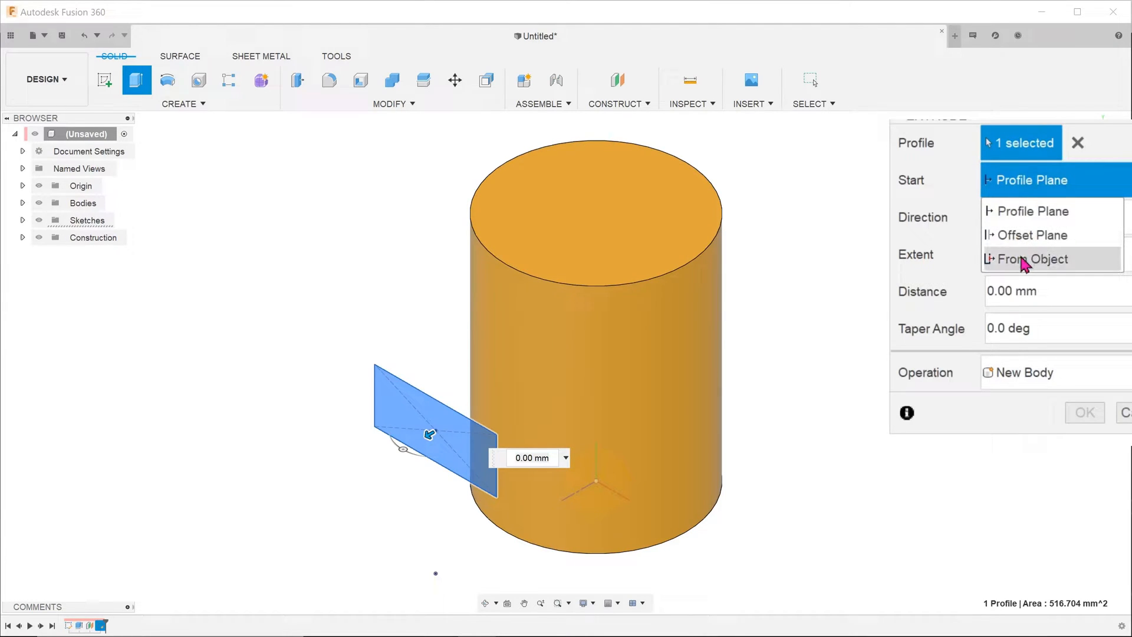
left_click(1032, 258)
type("7")
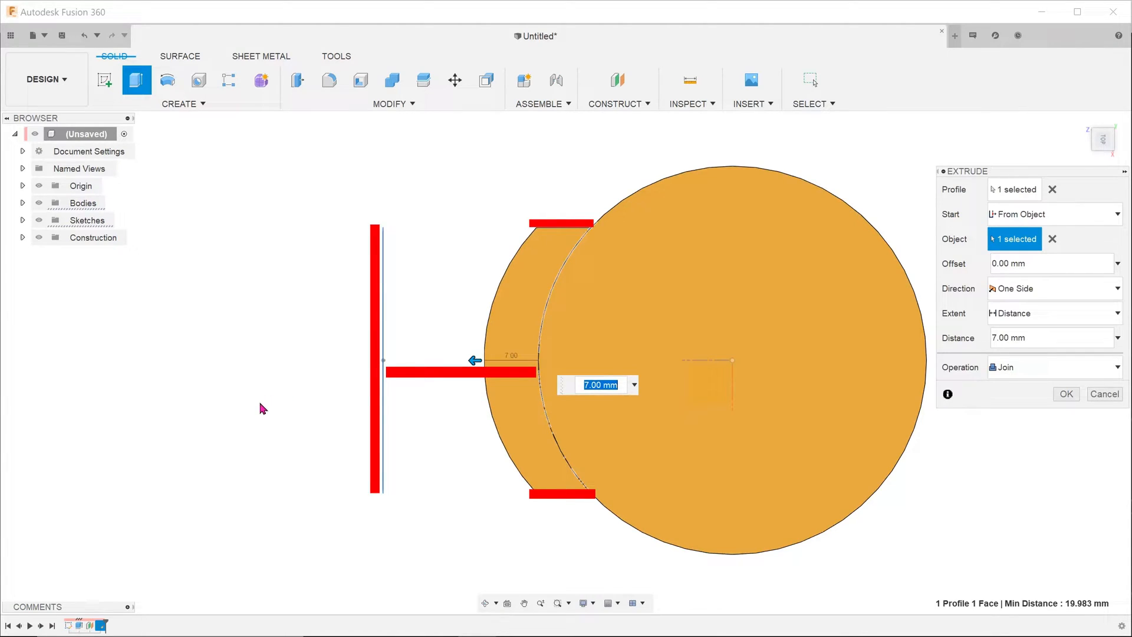
mouse_move(941, 535)
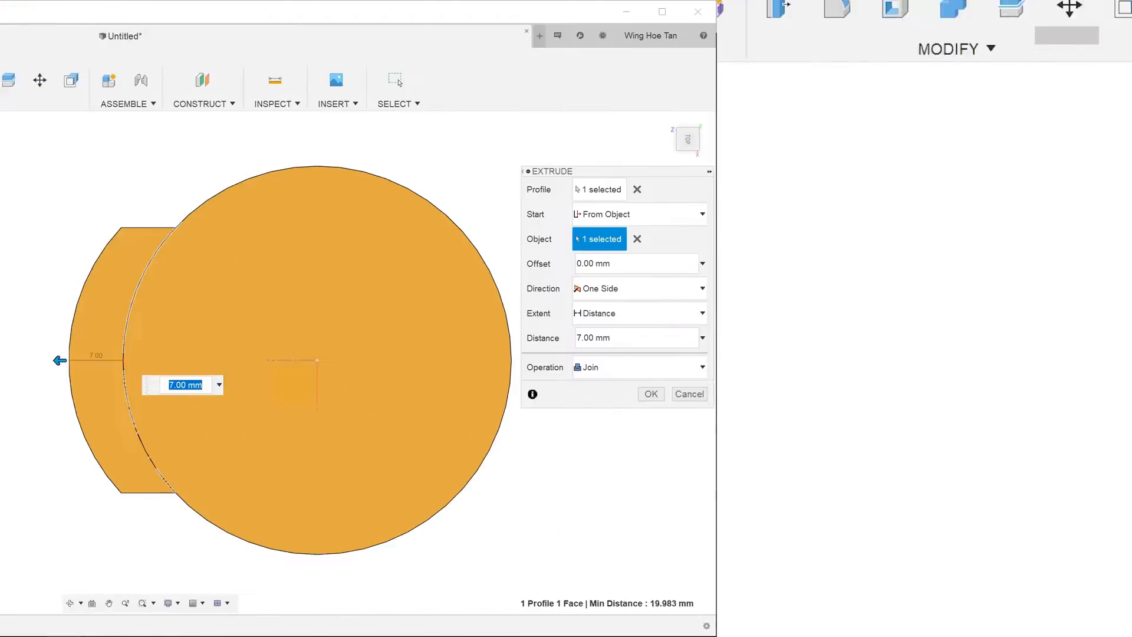
Step: Offset the tray pocket's floor face by -7 mm with Offset Face
left_click(948, 48)
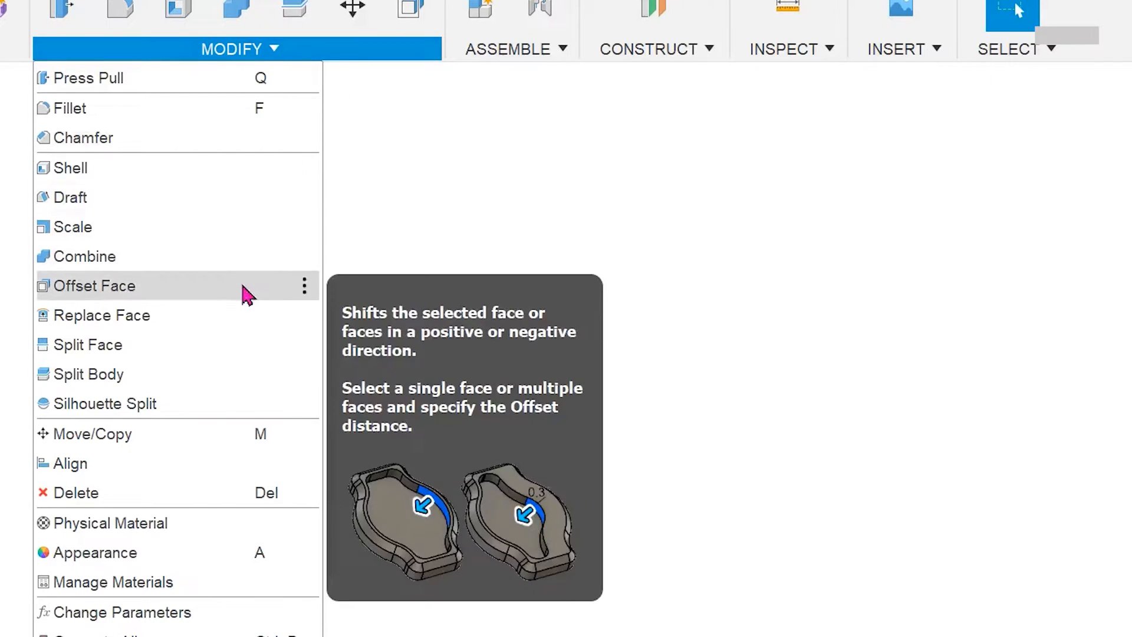
left_click(94, 286)
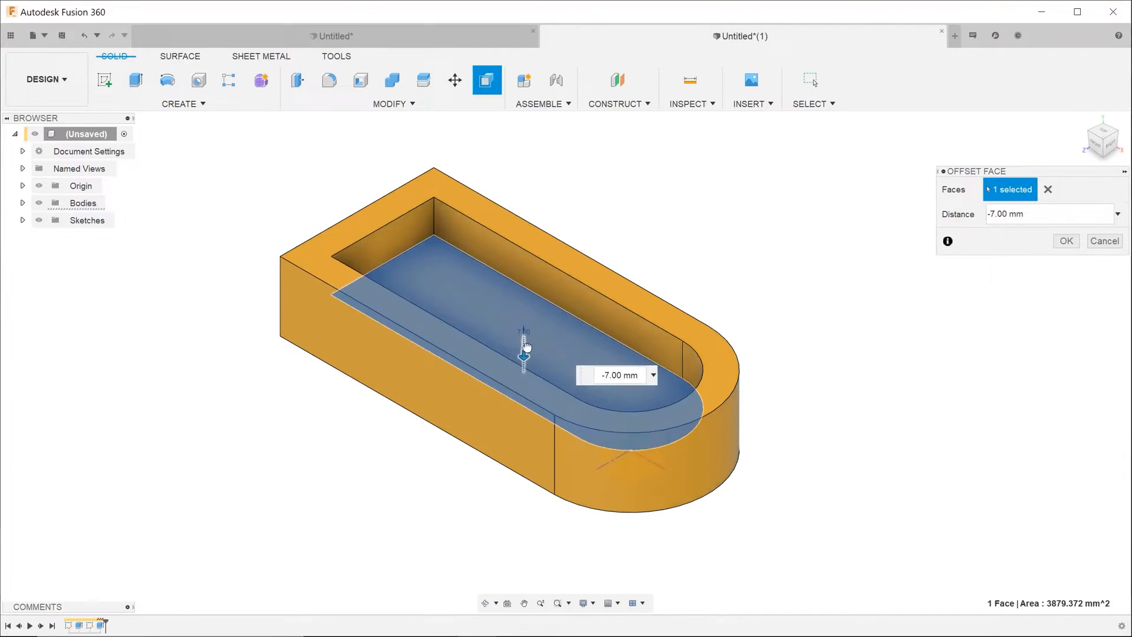
left_click(1047, 189)
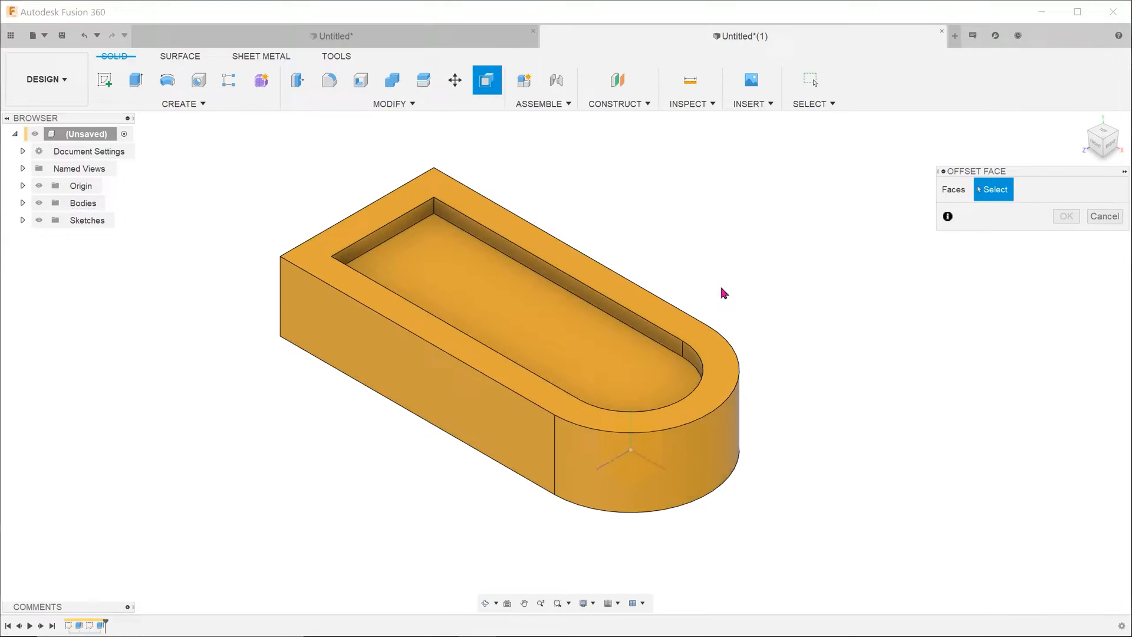
left_click(650, 354)
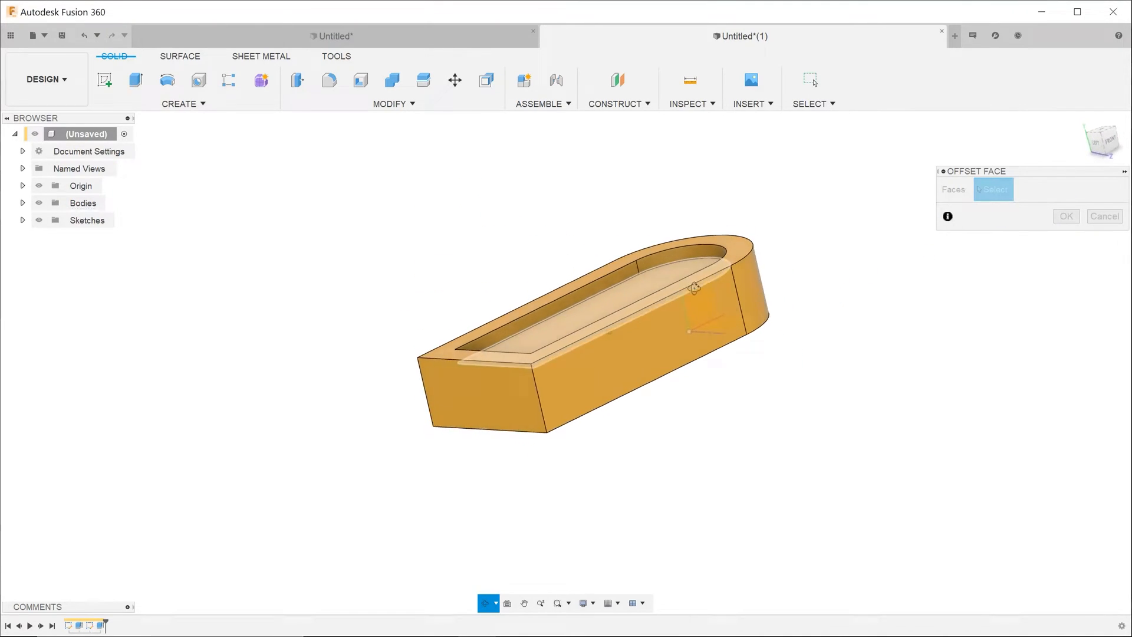
Step: Select the curved patch face and enter a 9 mm offset distance
left_click(405, 447)
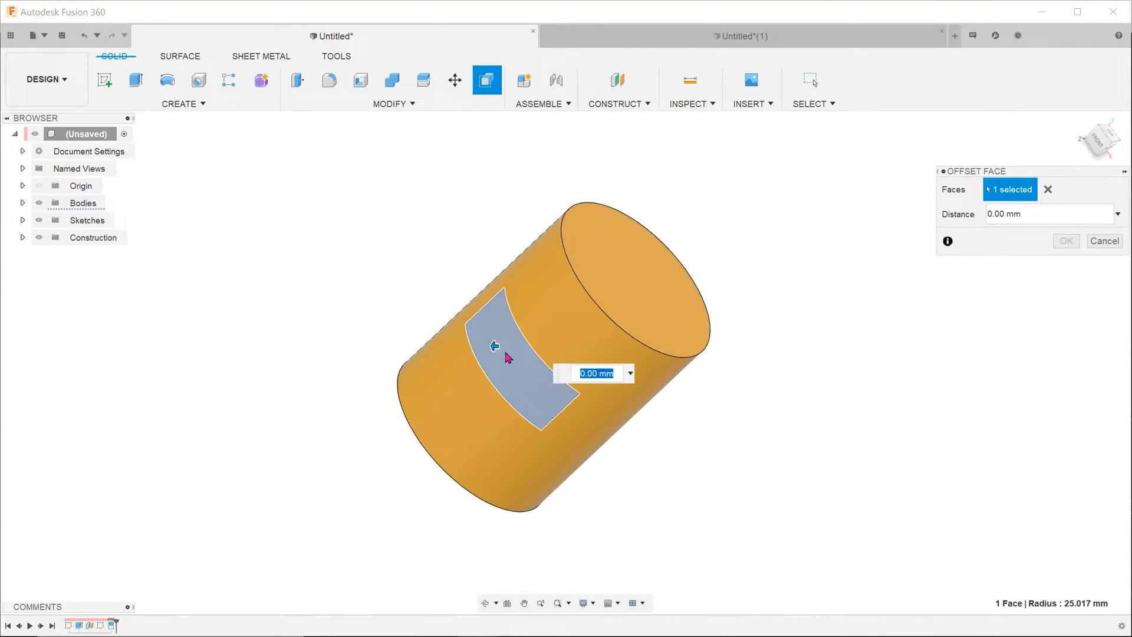
type("9.00 mm")
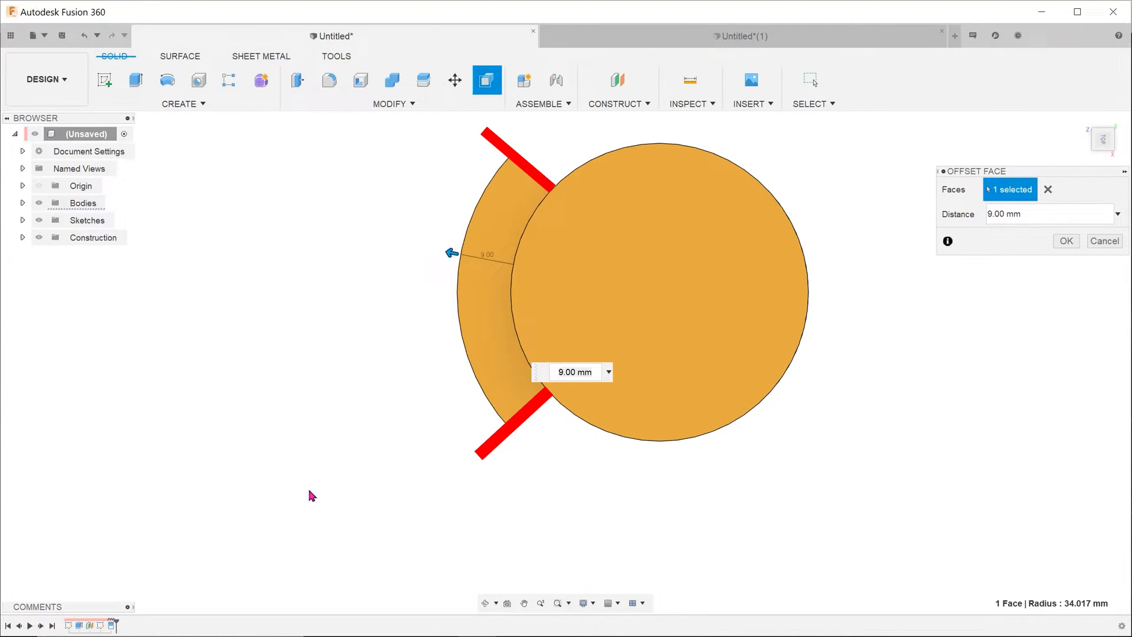
mouse_move(575, 520)
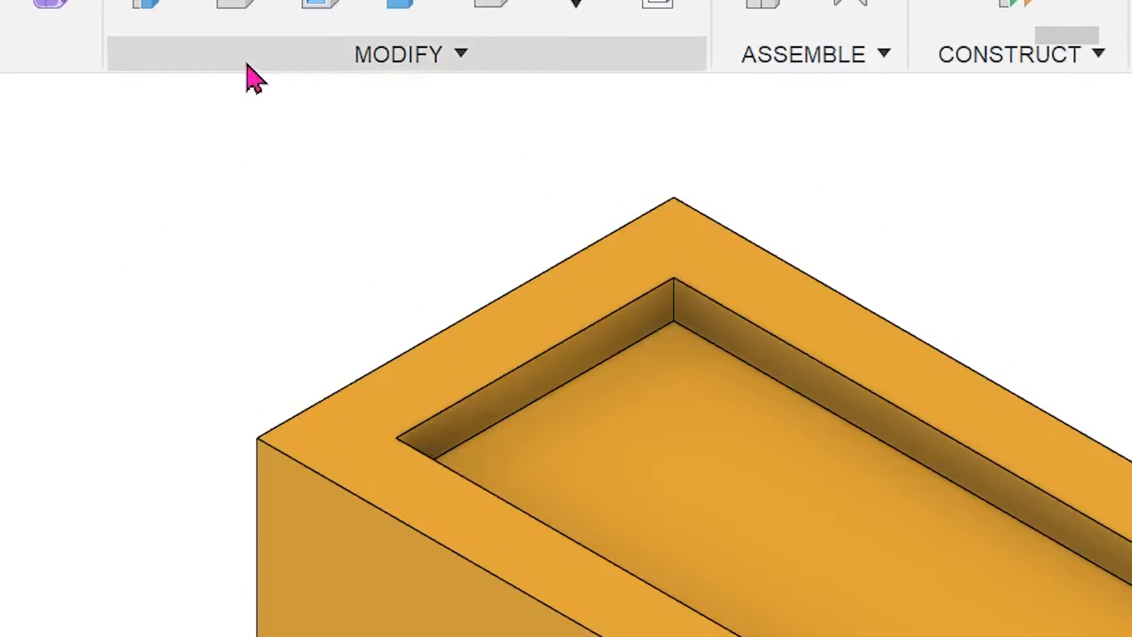
Step: Start Press Pull on the post's top face, previewing a 50 mm offset
left_click(398, 54)
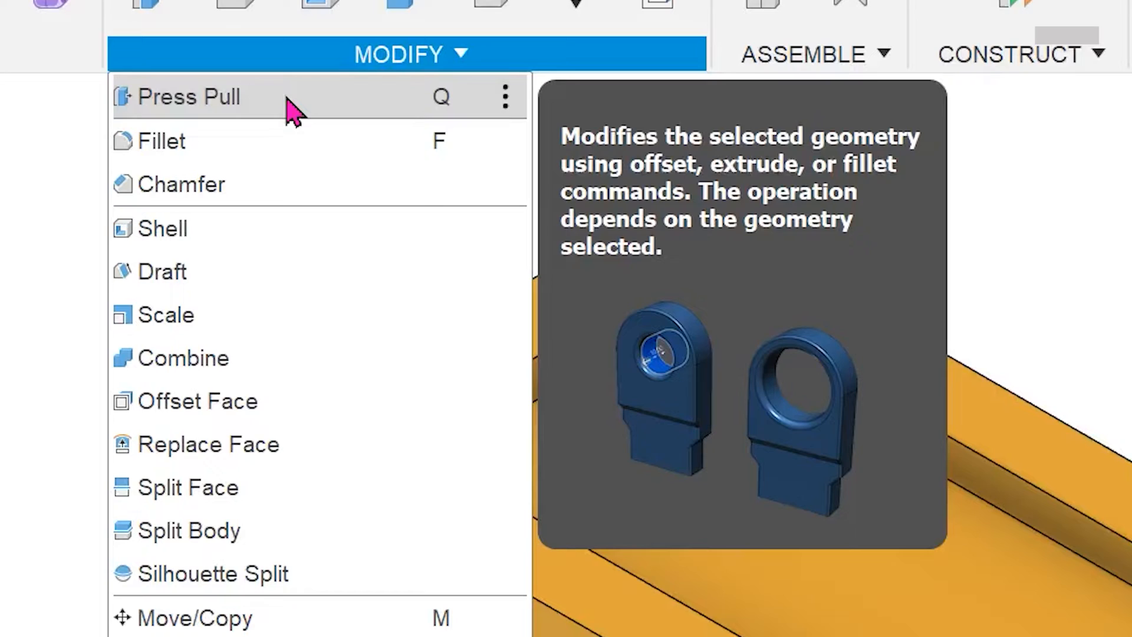
left_click(190, 97)
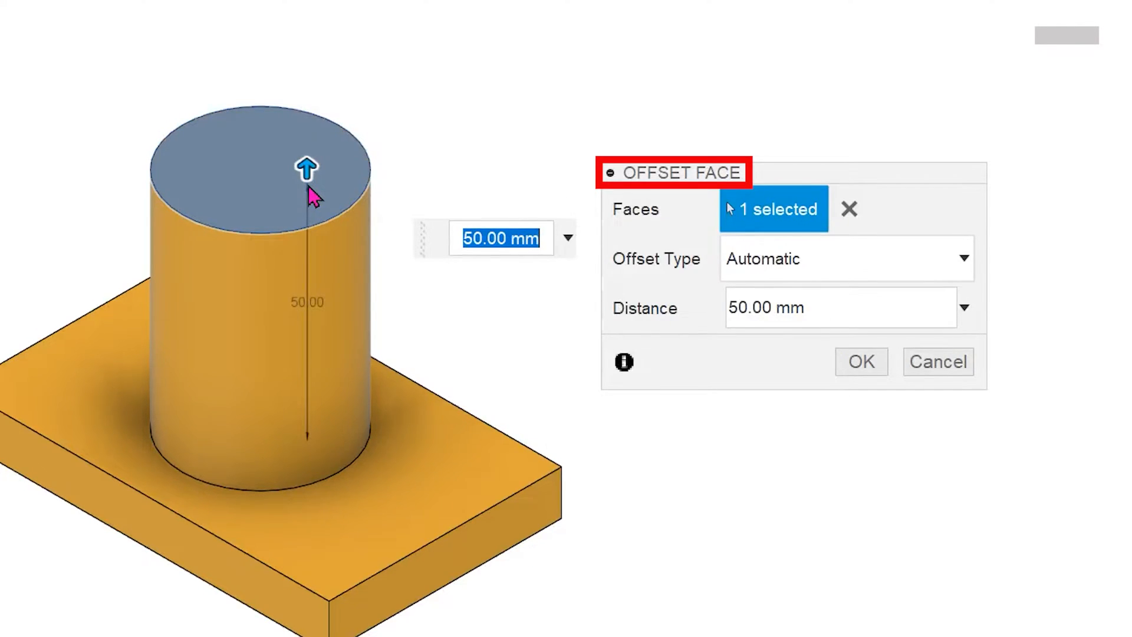
mouse_move(447, 309)
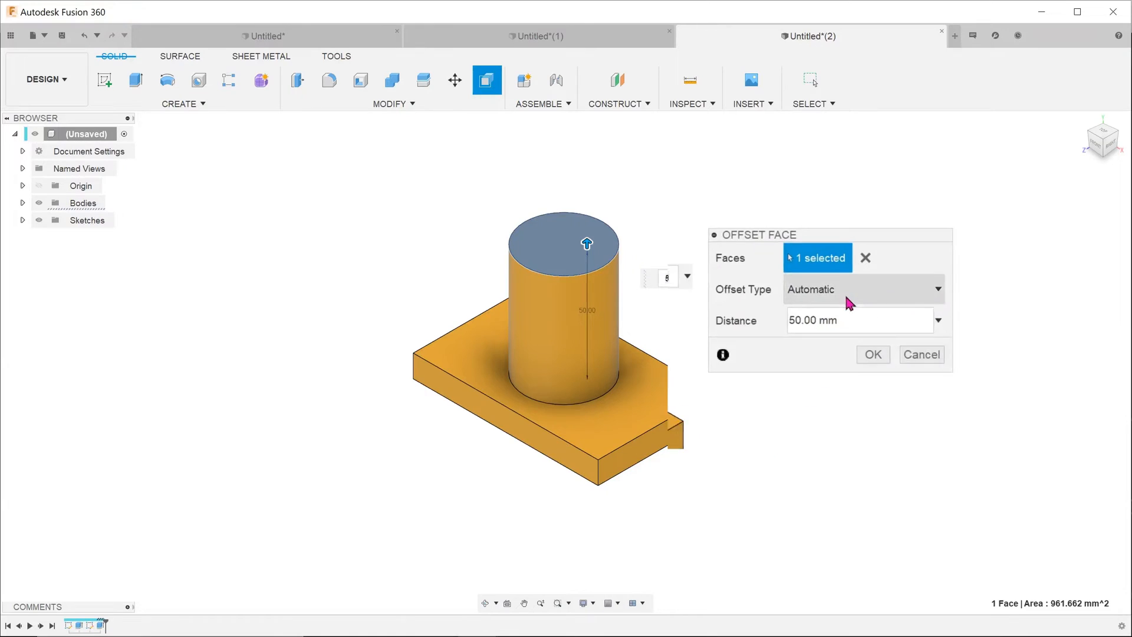
Step: Apply a 10 mm New Offset to the top face, then try Modify Existing Feature
left_click(863, 289)
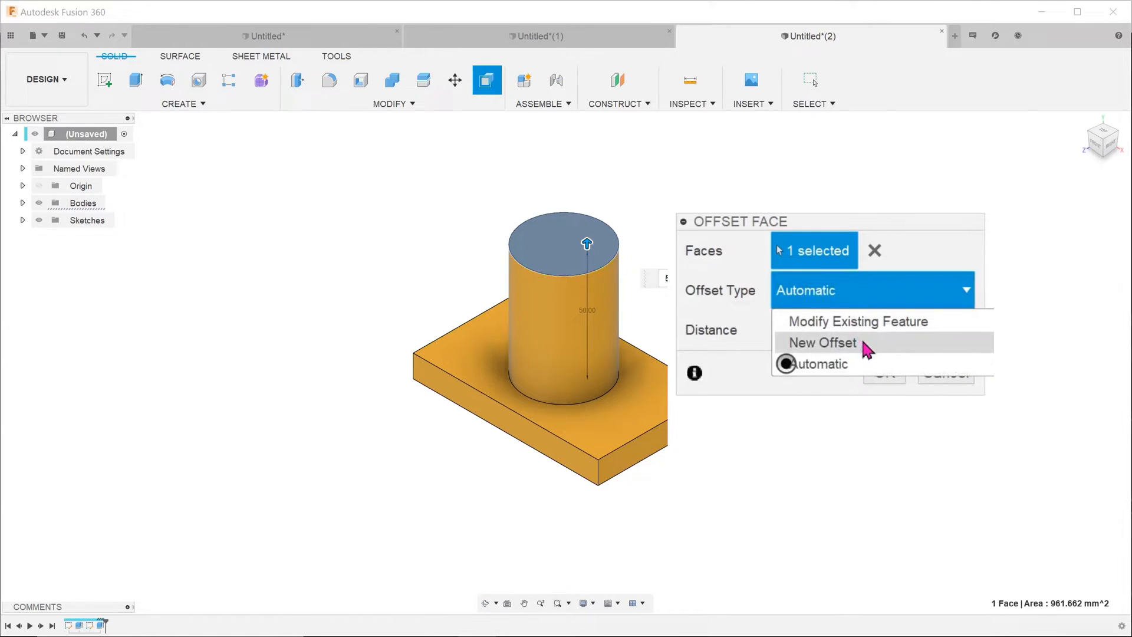
left_click(821, 342)
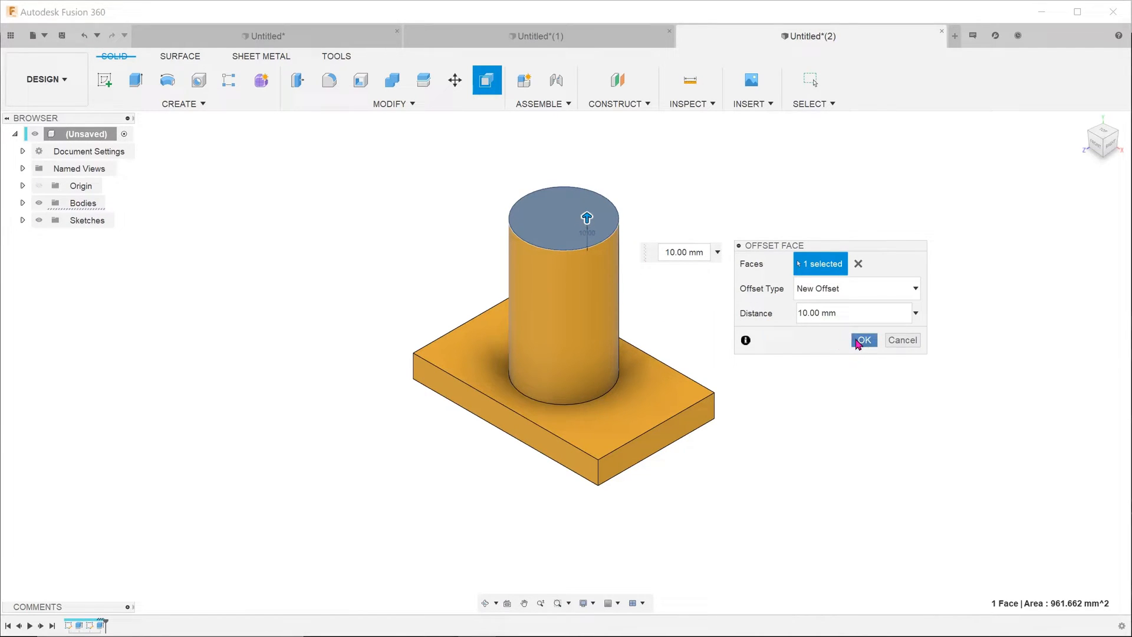
left_click(864, 341)
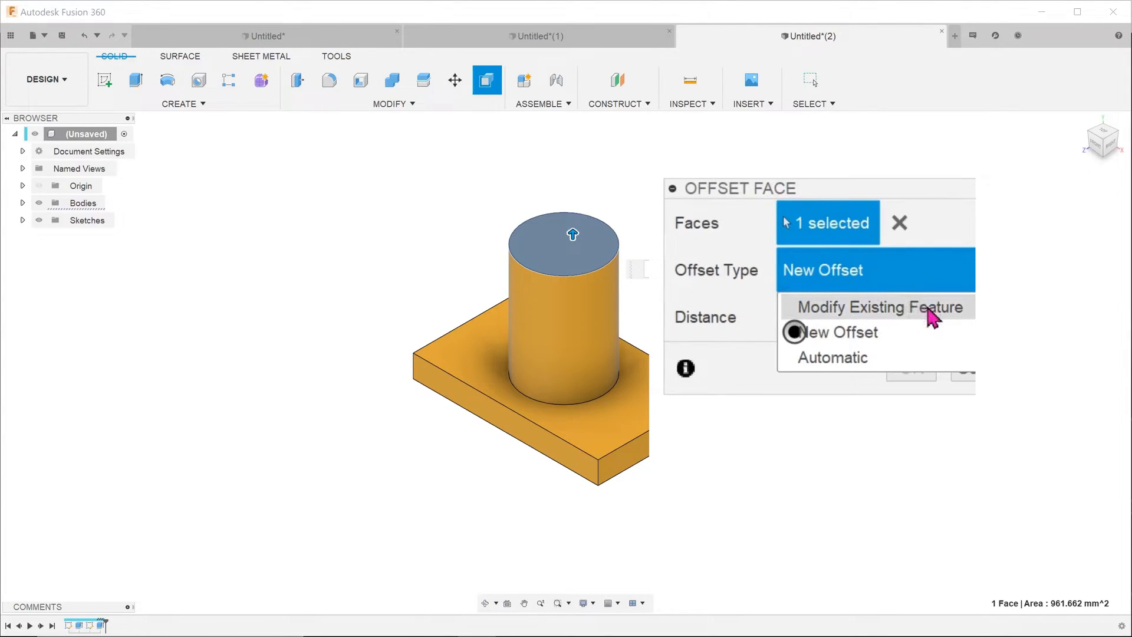
left_click(872, 306)
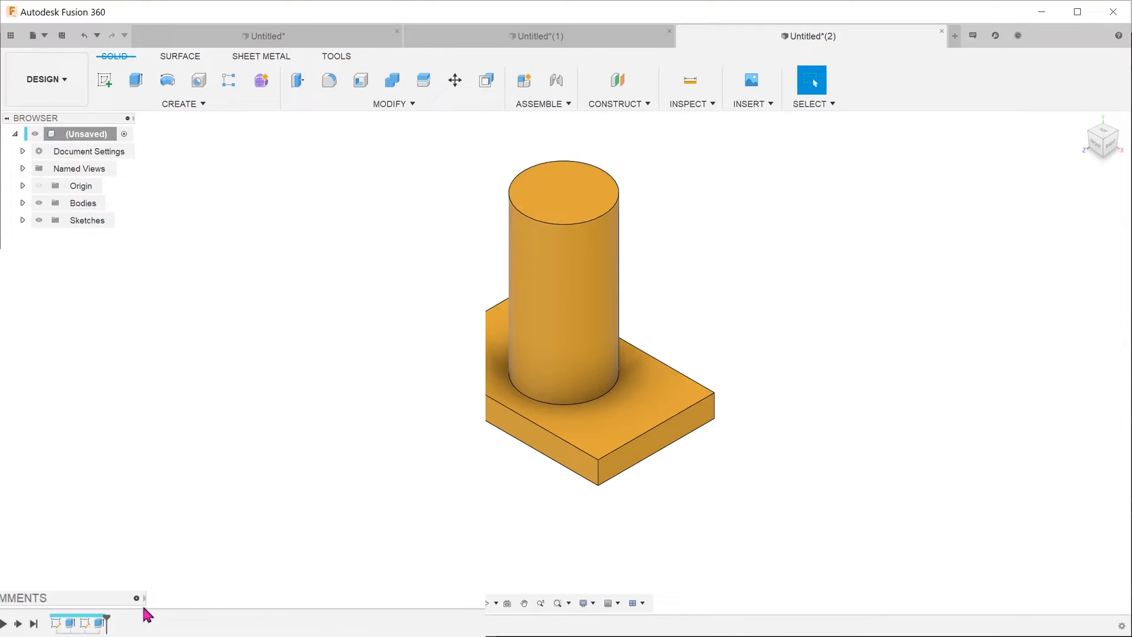
mouse_move(93, 615)
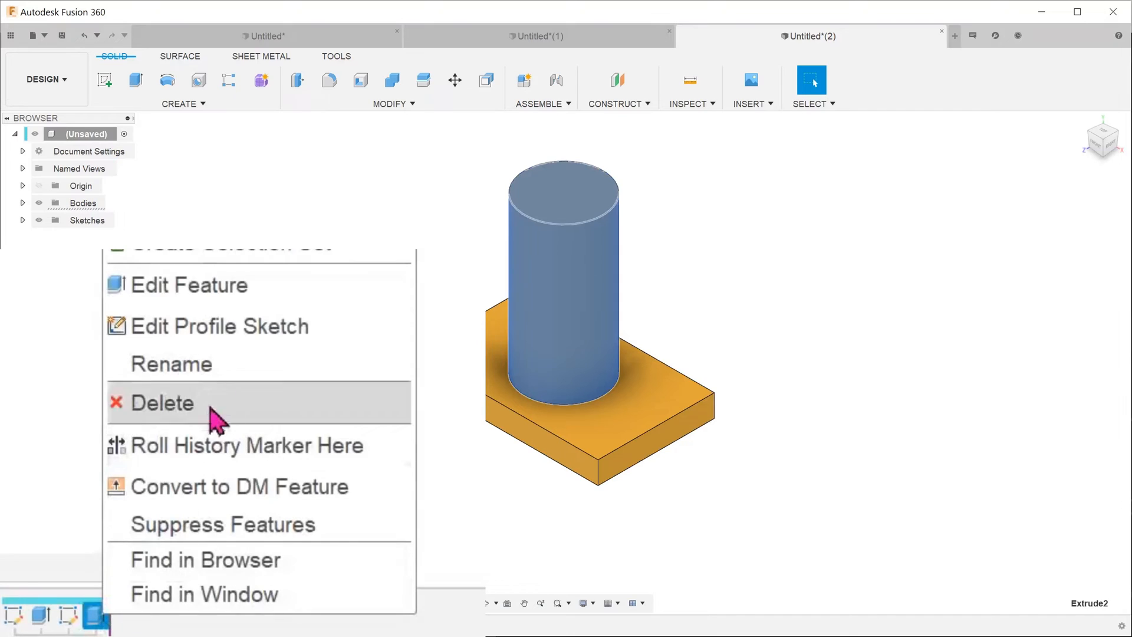
Step: Review the cylinder's 70 mm extrusion settings, then launch Press Pull on the rounded-plate part
left_click(190, 284)
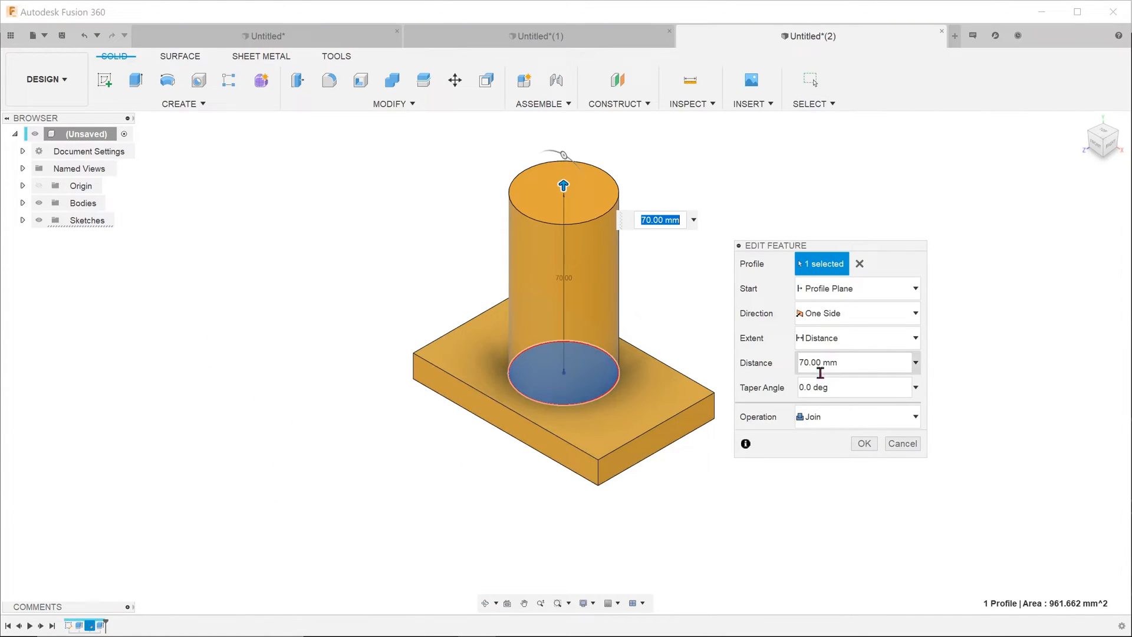
mouse_move(798, 371)
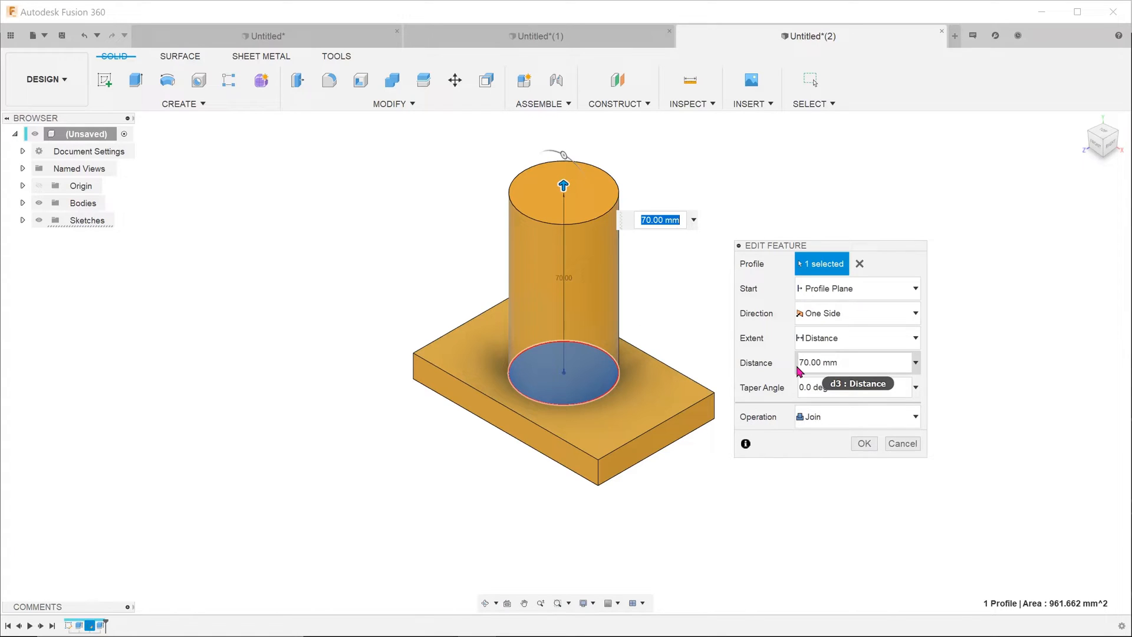
left_click(863, 443)
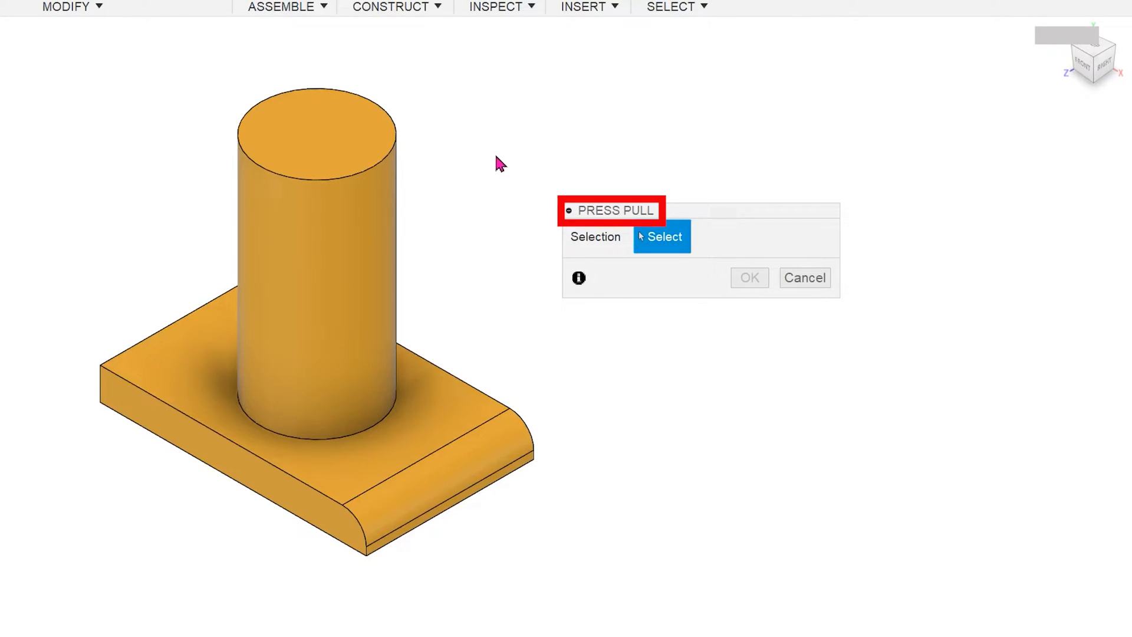
Step: Select the plate's rounded edge face to modify its 7.50 mm fillet radius
left_click(385, 160)
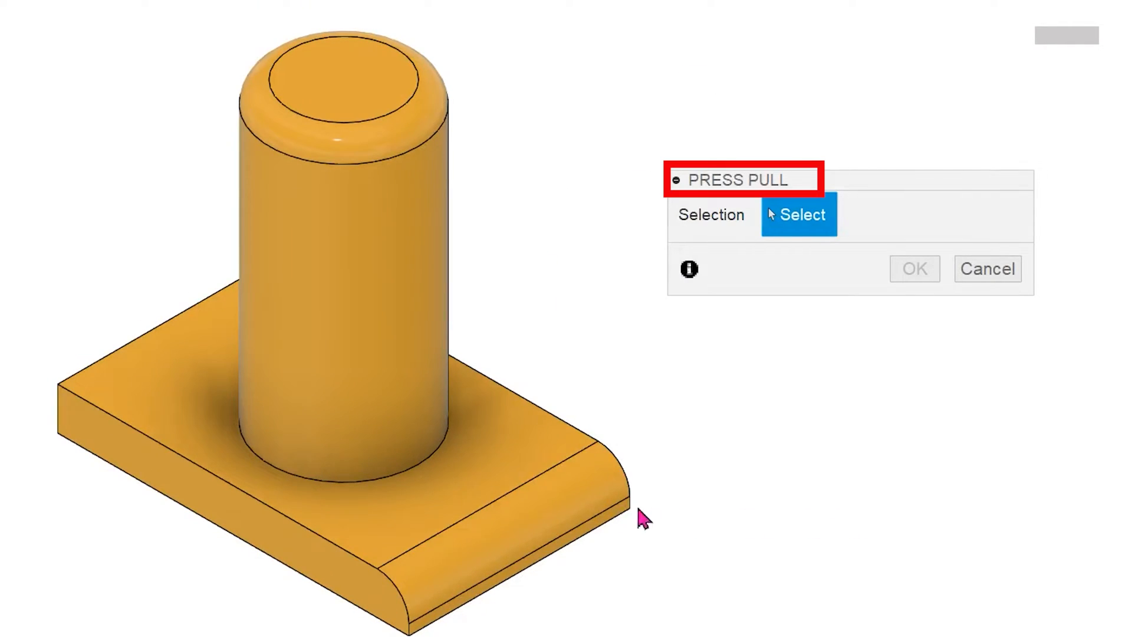
left_click(556, 491)
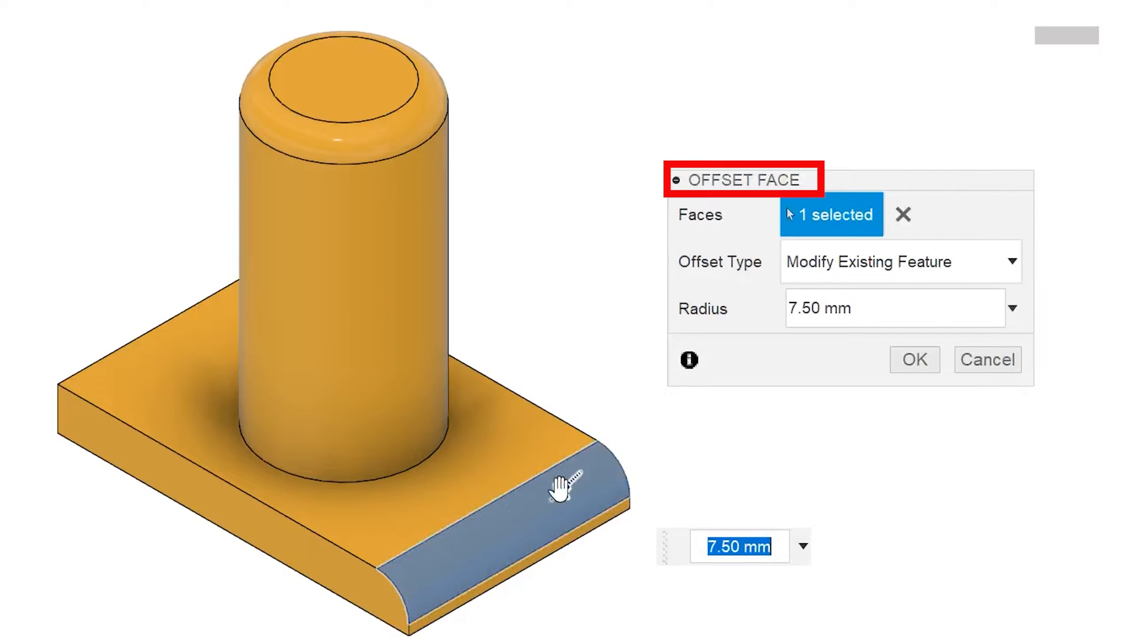
left_click(563, 483)
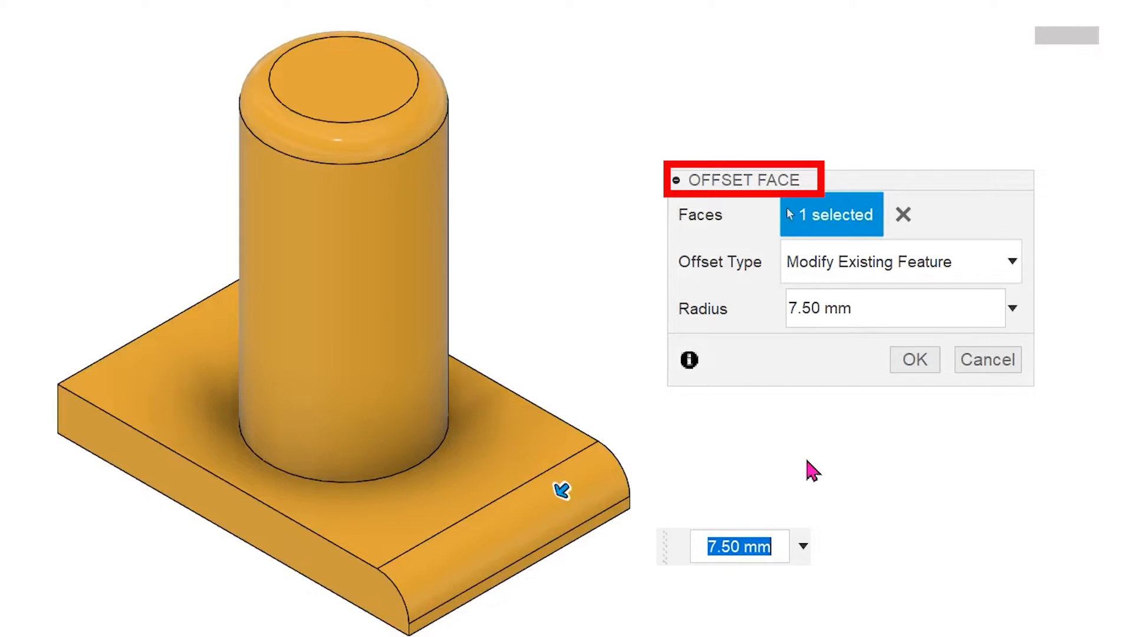
left_click(914, 359)
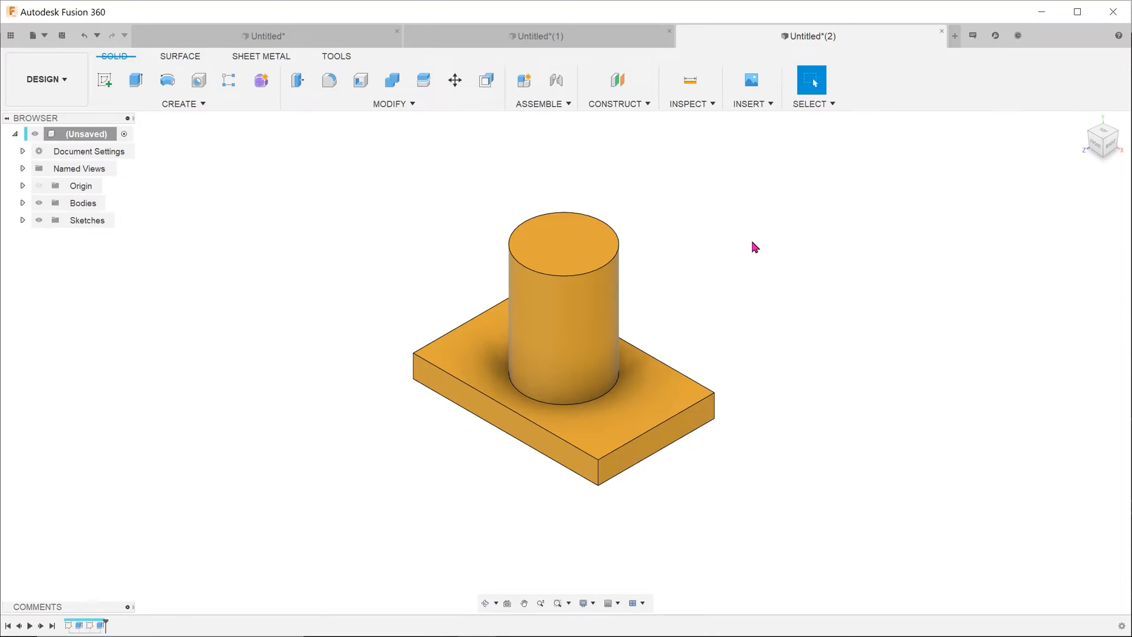
Step: Cancel the offset and start offsetting the post's top face again
left_click(566, 240)
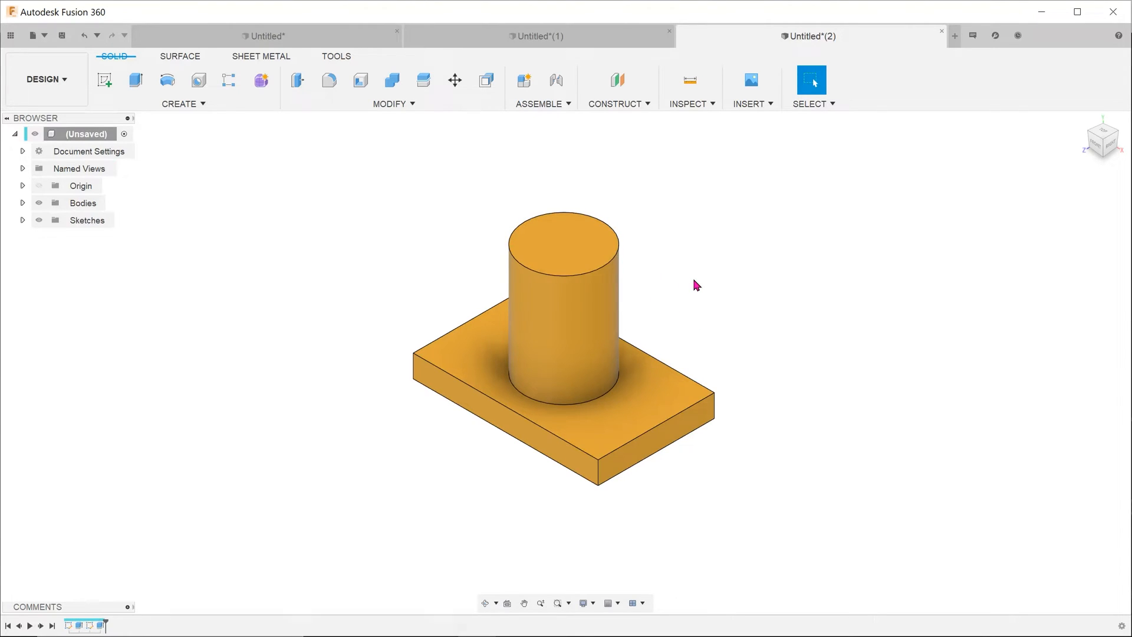
left_click(297, 80)
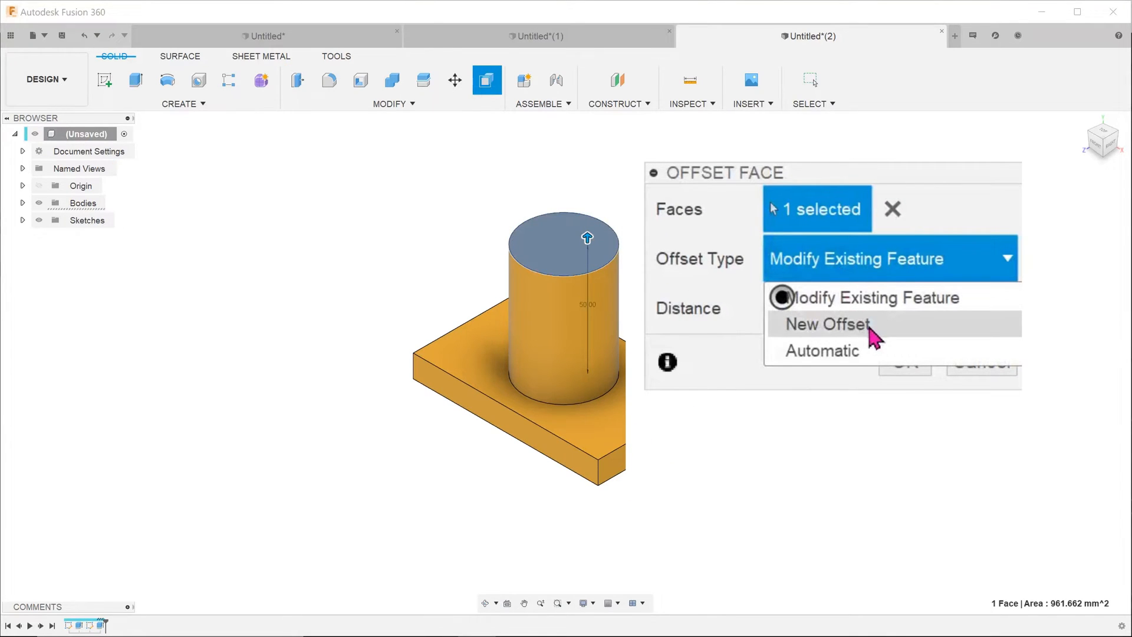
left_click(826, 323)
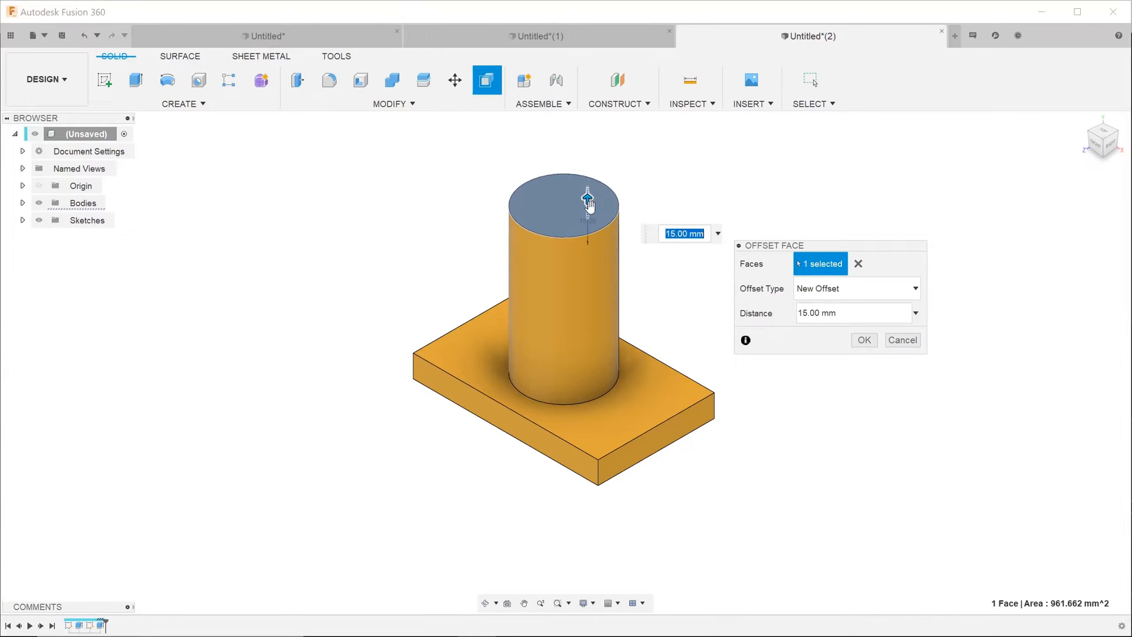
mouse_move(657, 280)
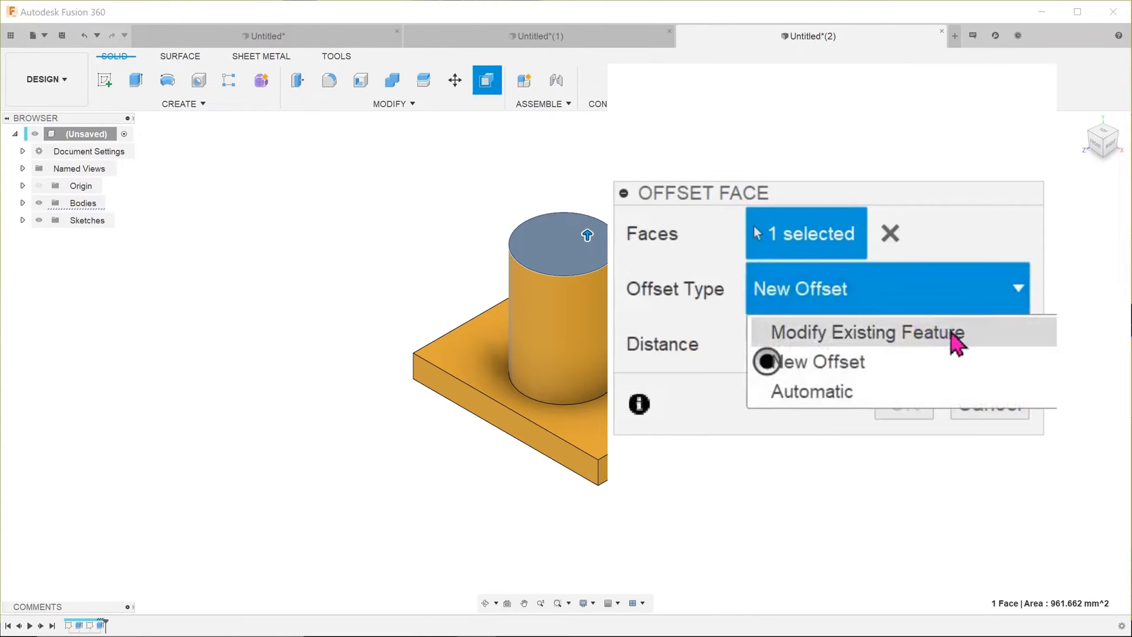
mouse_move(1007, 345)
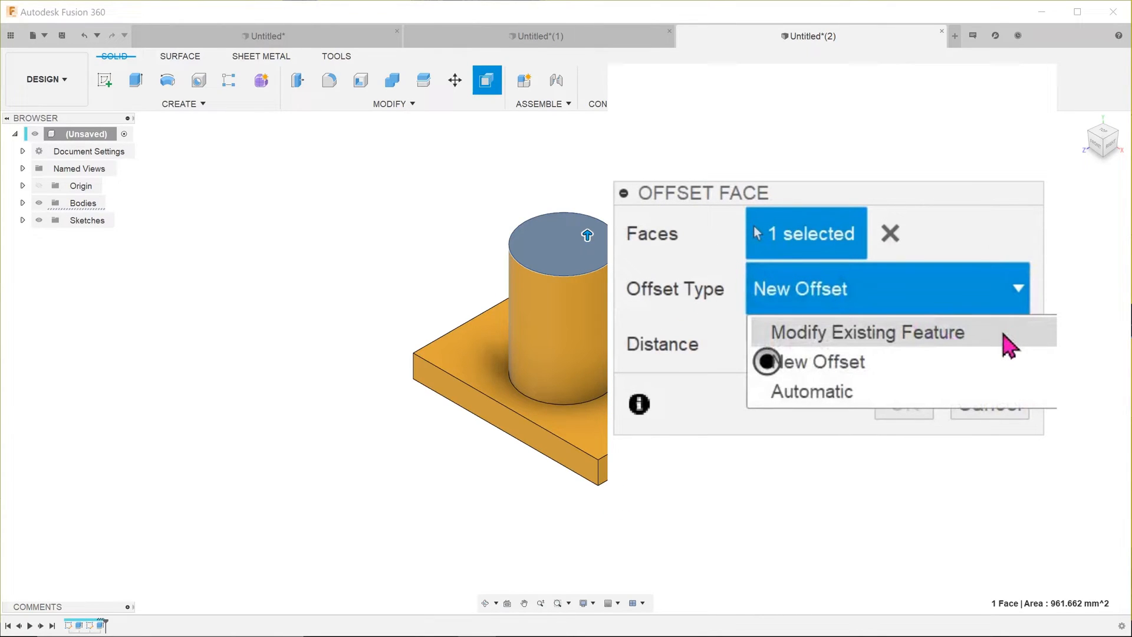
left_click(866, 331)
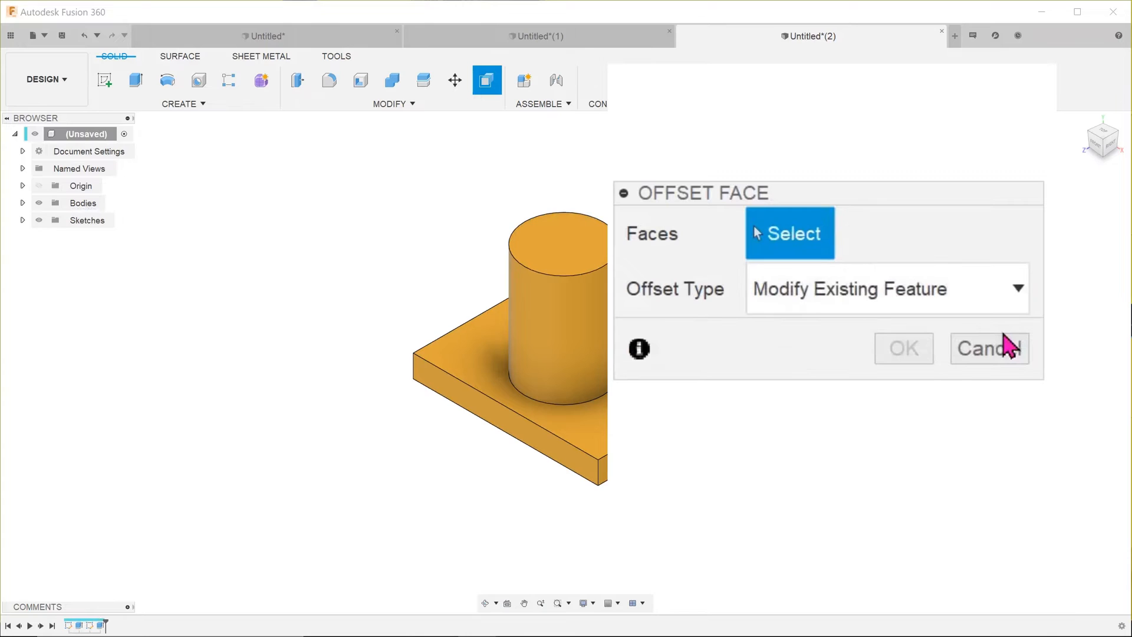
left_click(559, 242)
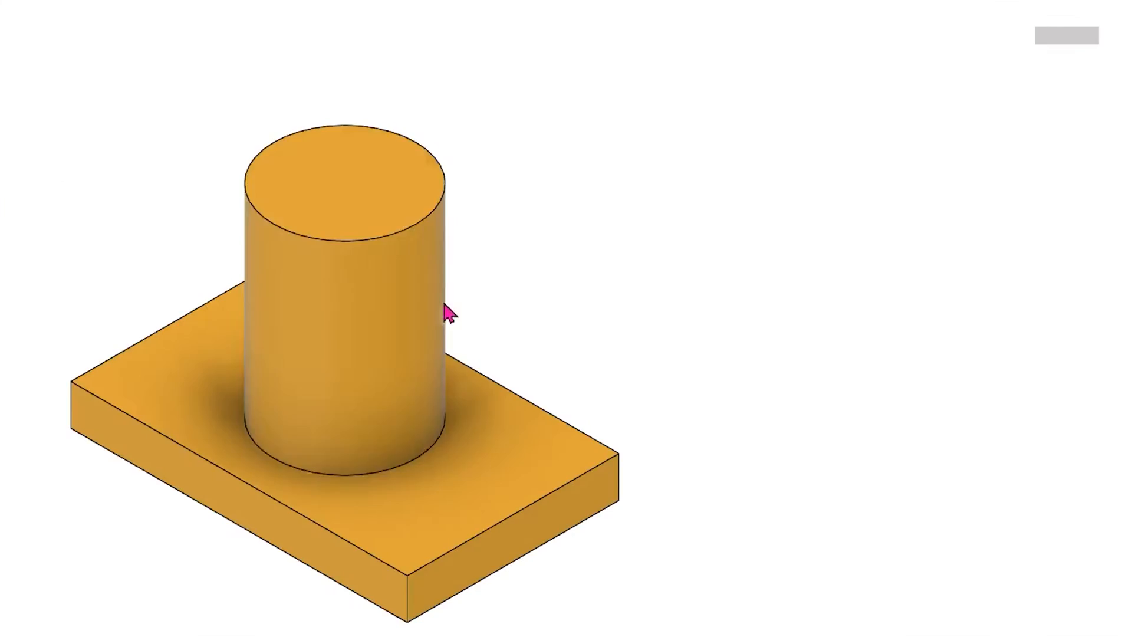
Step: Reopen the cylinder's extrusion with Edit Feature to review its 50 mm distance
right_click(447, 310)
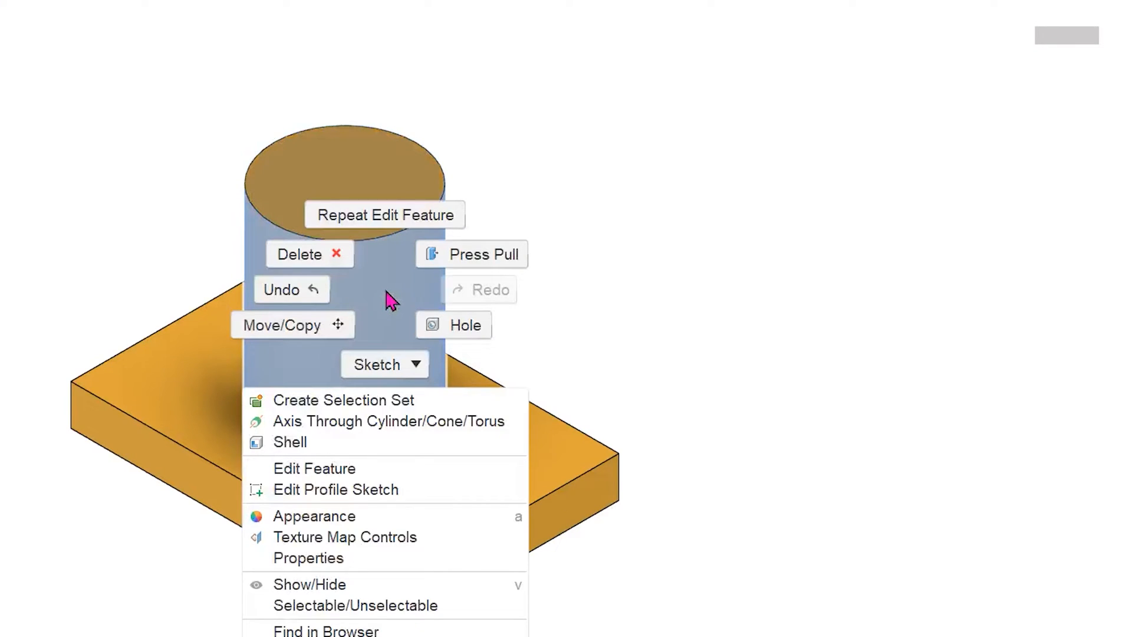
mouse_move(314, 468)
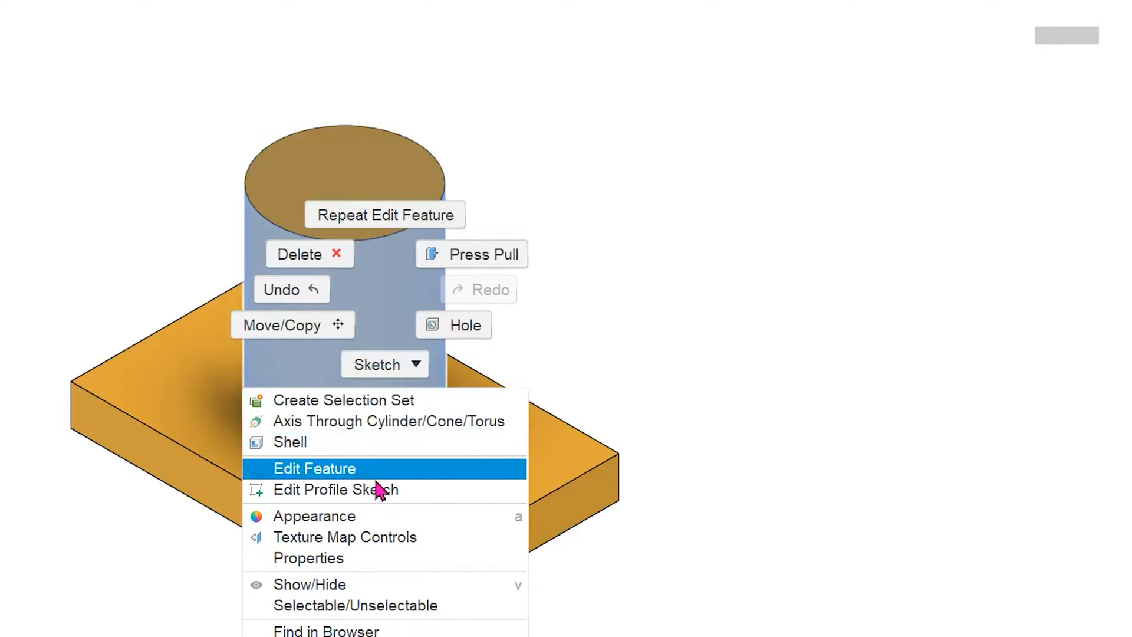
left_click(315, 468)
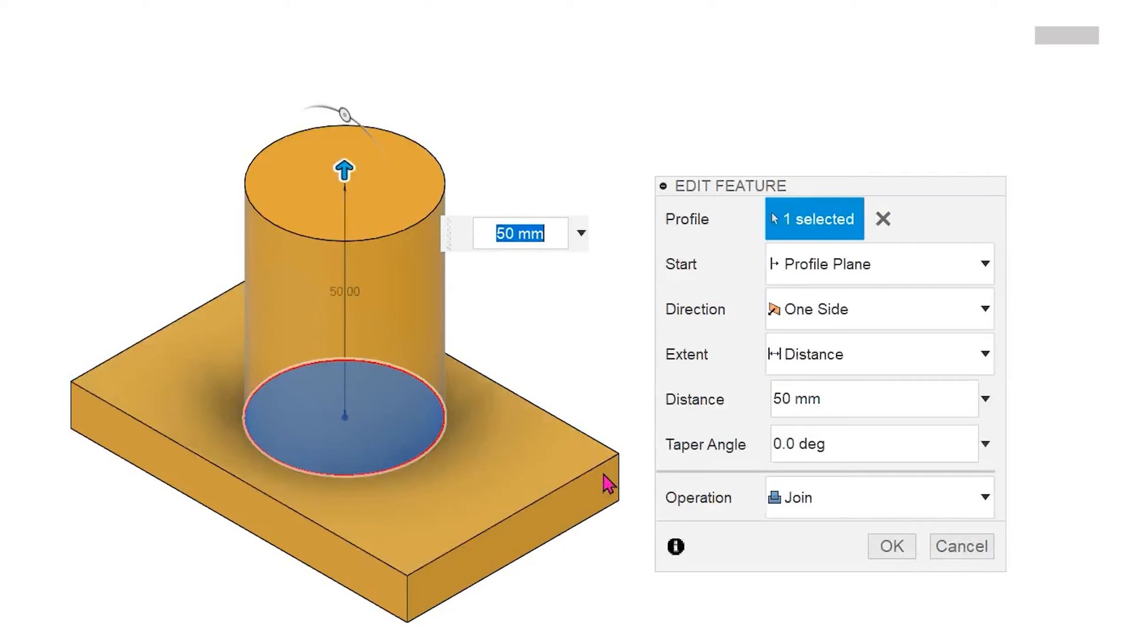
mouse_move(605, 482)
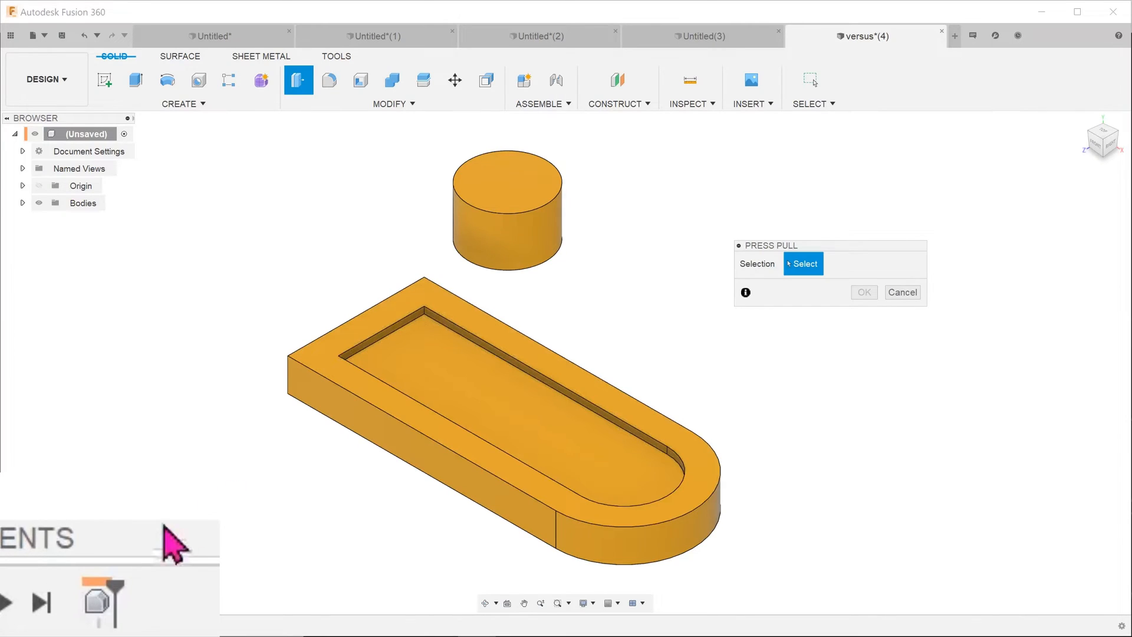
mouse_move(98, 602)
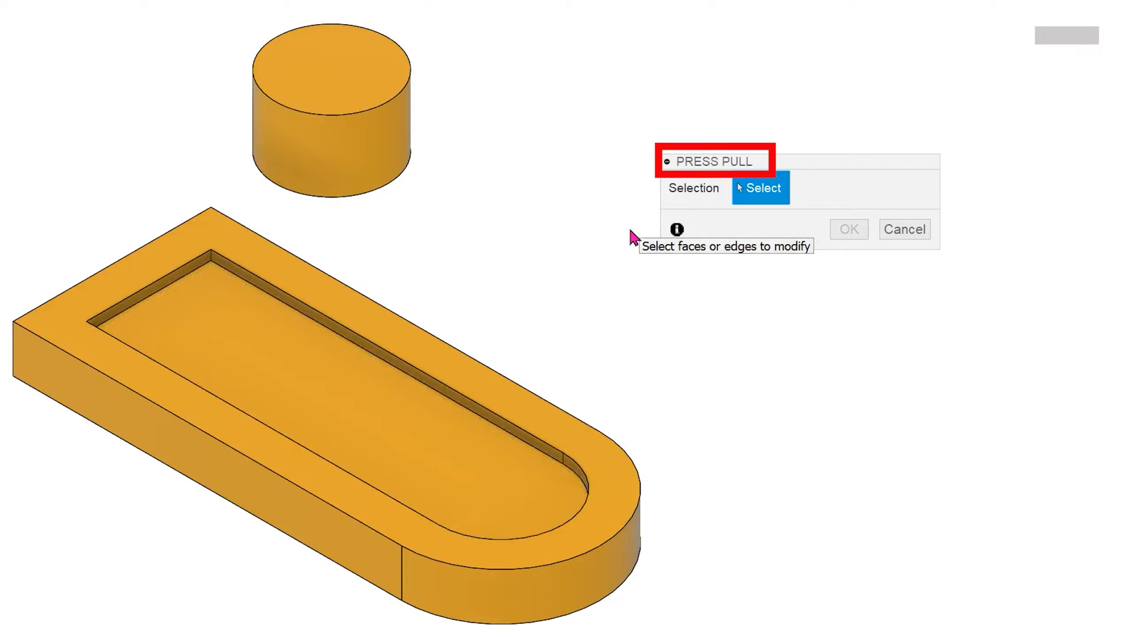
mouse_move(625, 560)
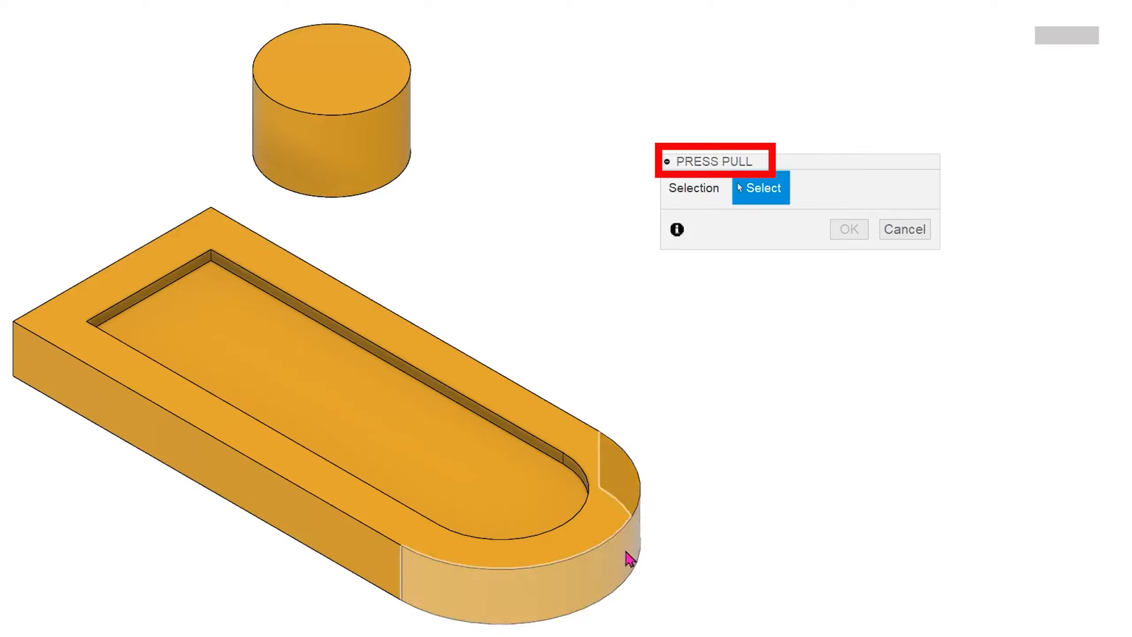
Step: Select the slotted part's curved outer wall for a 1.00 mm new offset
left_click(625, 556)
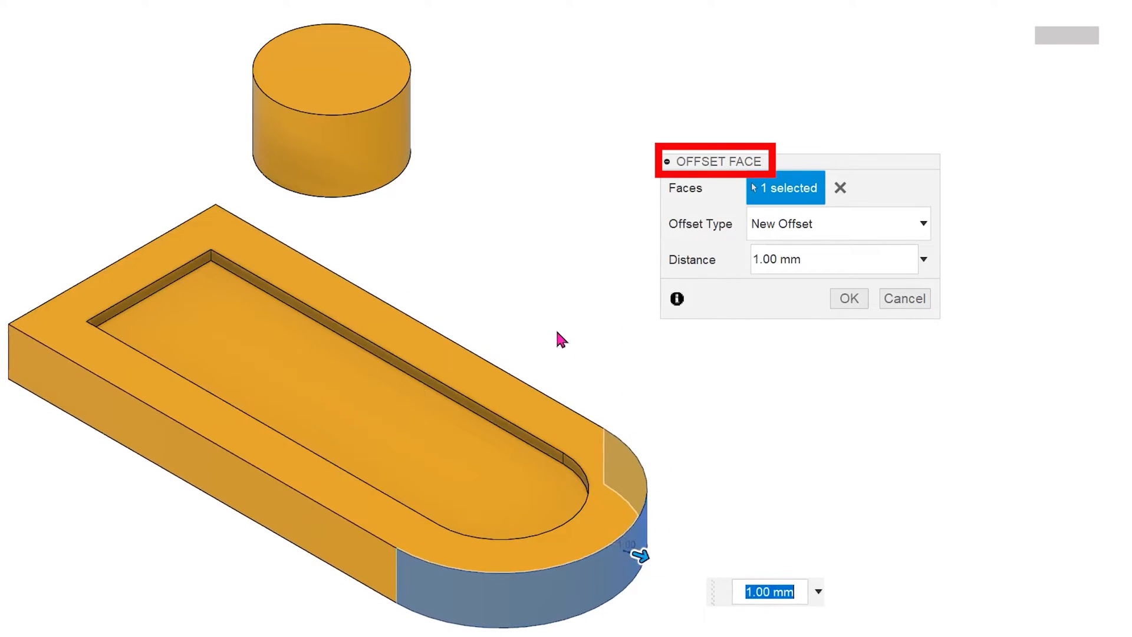
left_click(848, 299)
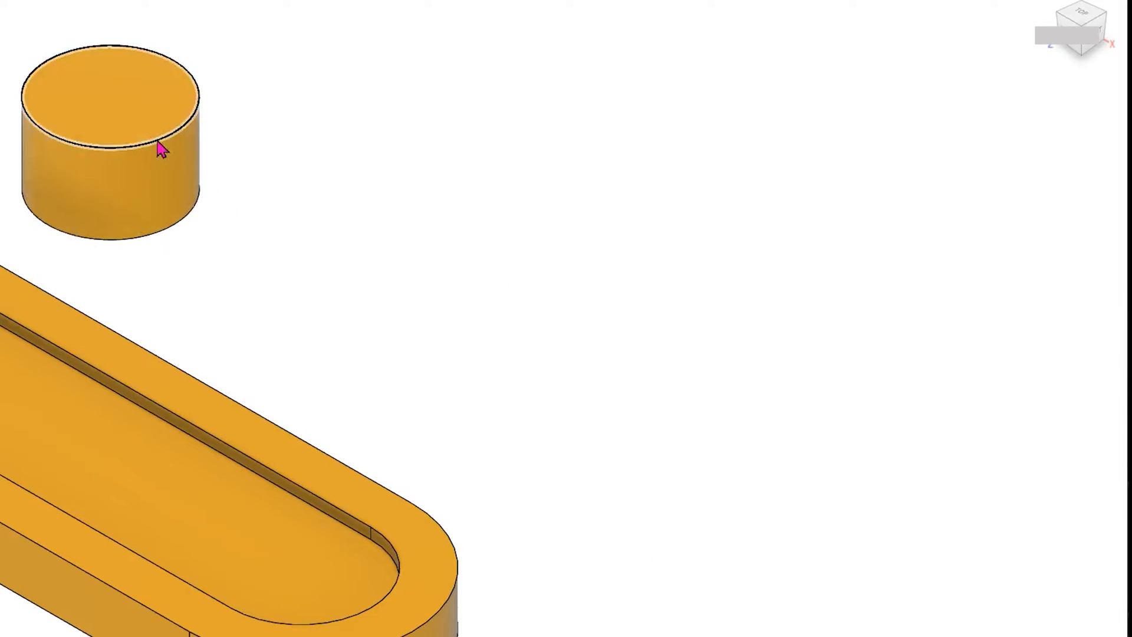
Step: Switch to the Untitled v7 manifold document
left_click(155, 141)
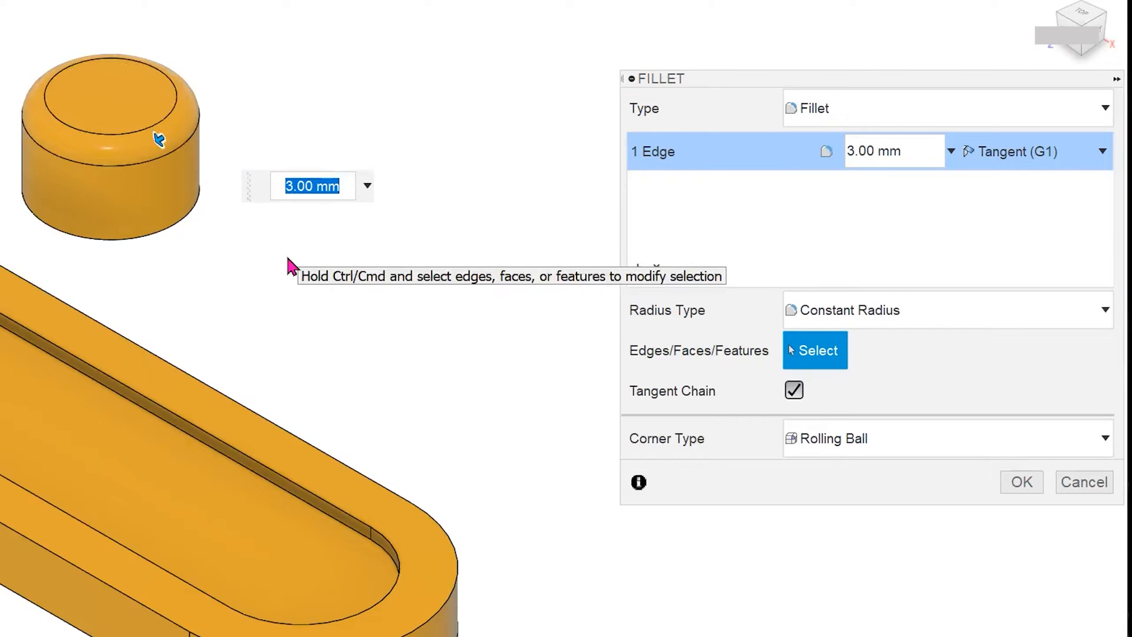
mouse_move(269, 275)
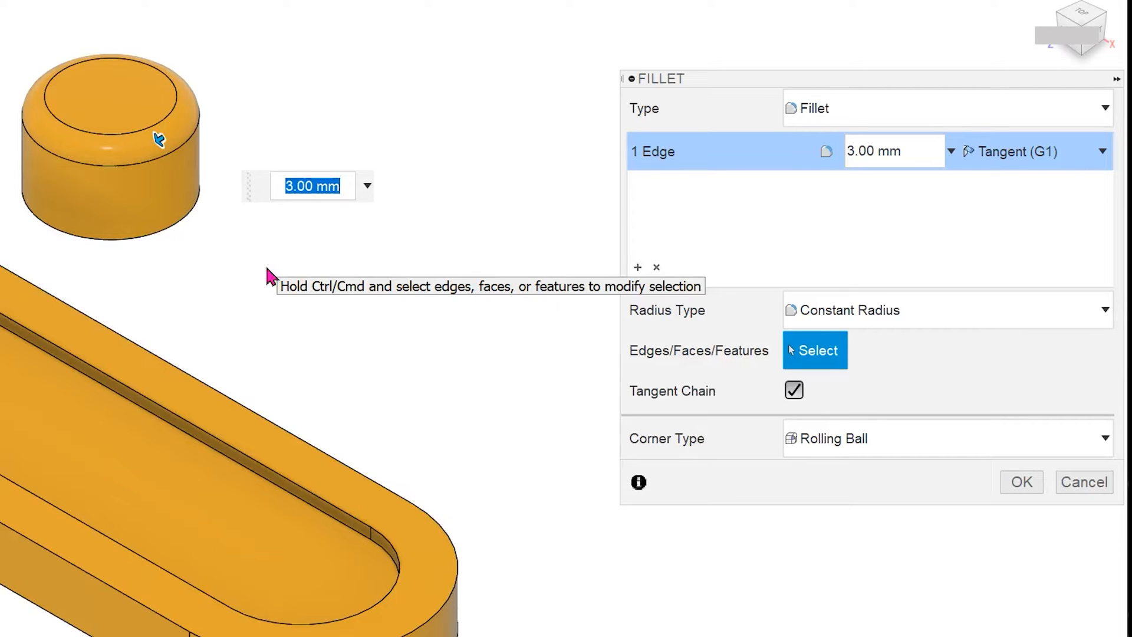
mouse_move(429, 267)
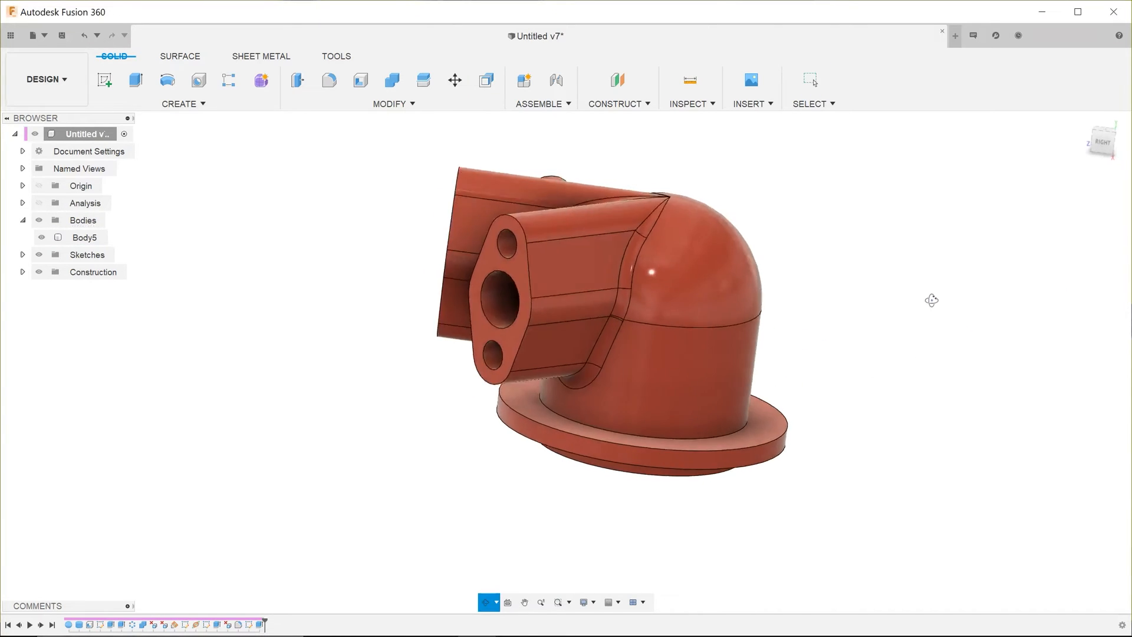
left_click(487, 80)
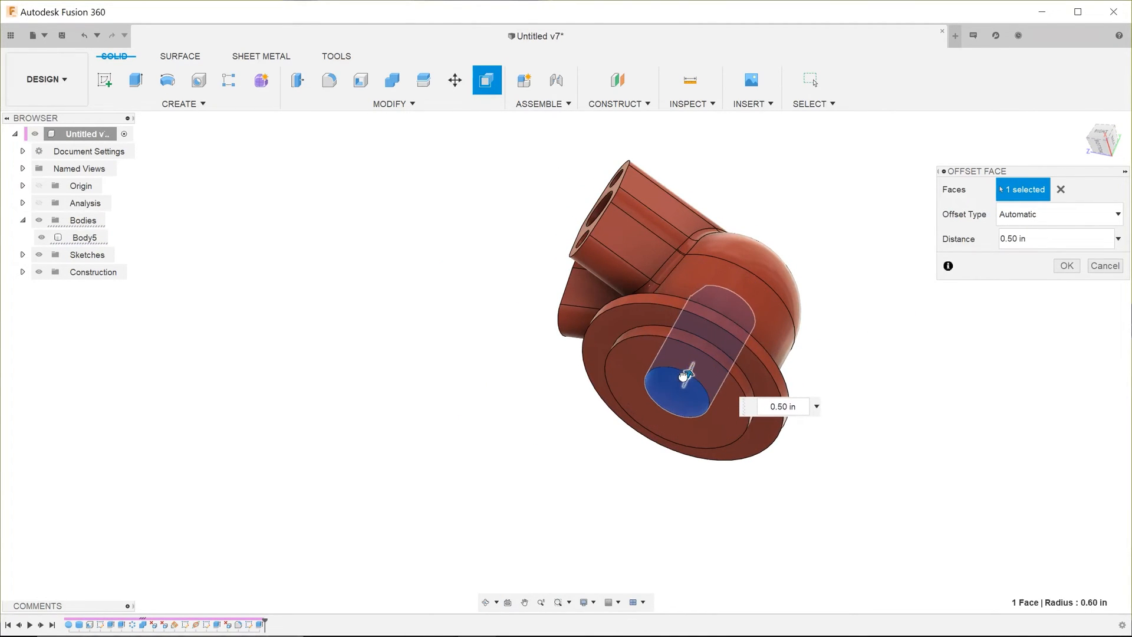
left_click(1060, 189)
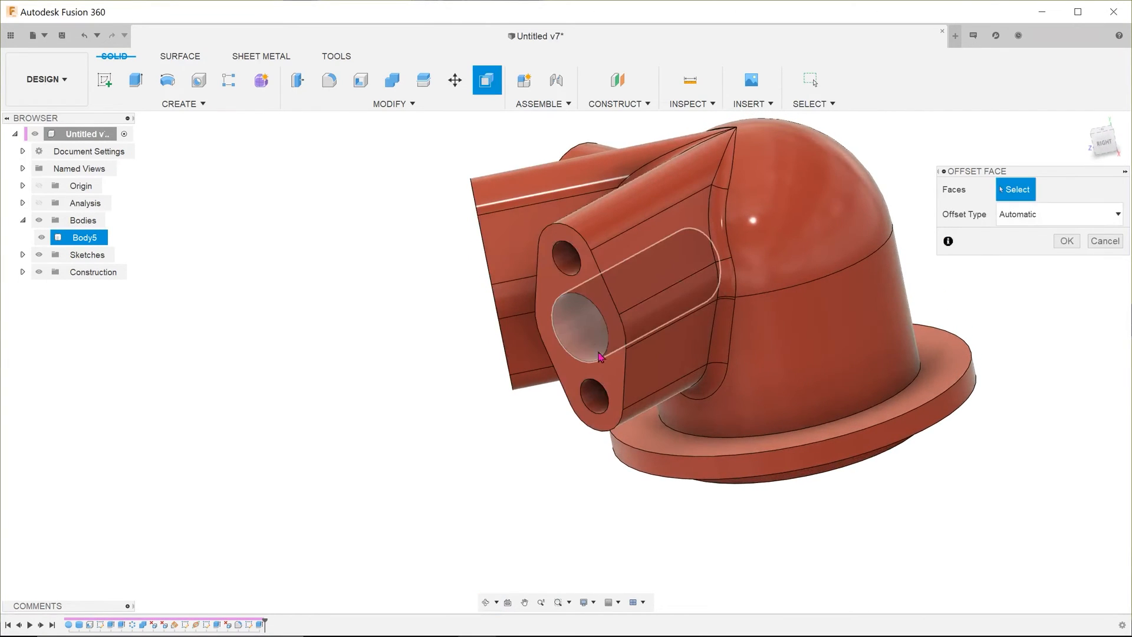
left_click(585, 332)
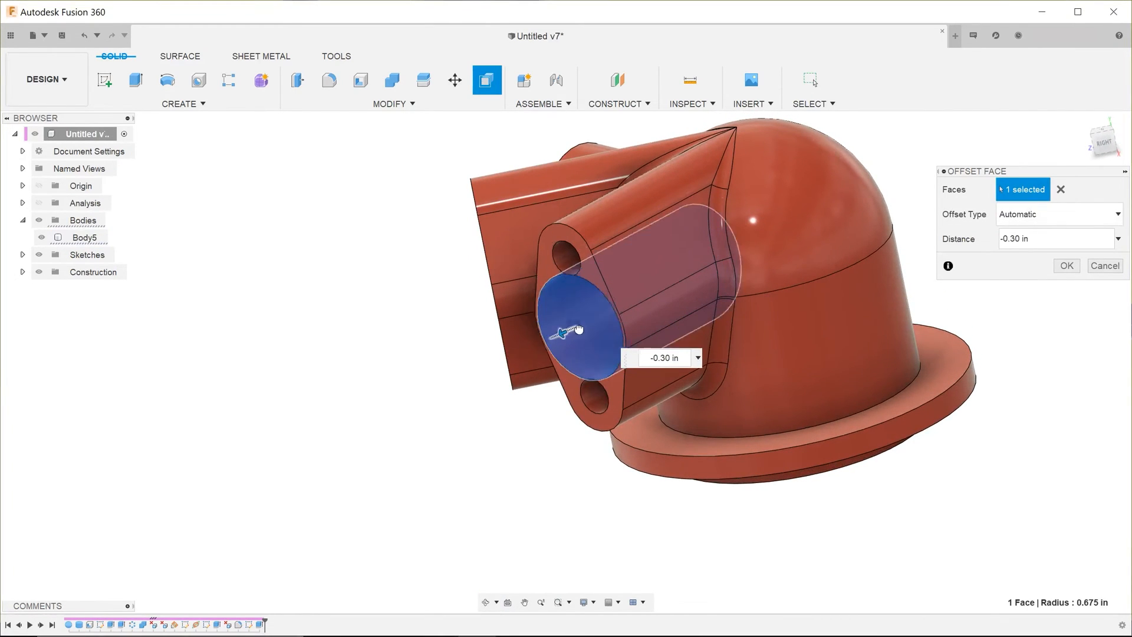
left_click(1060, 190)
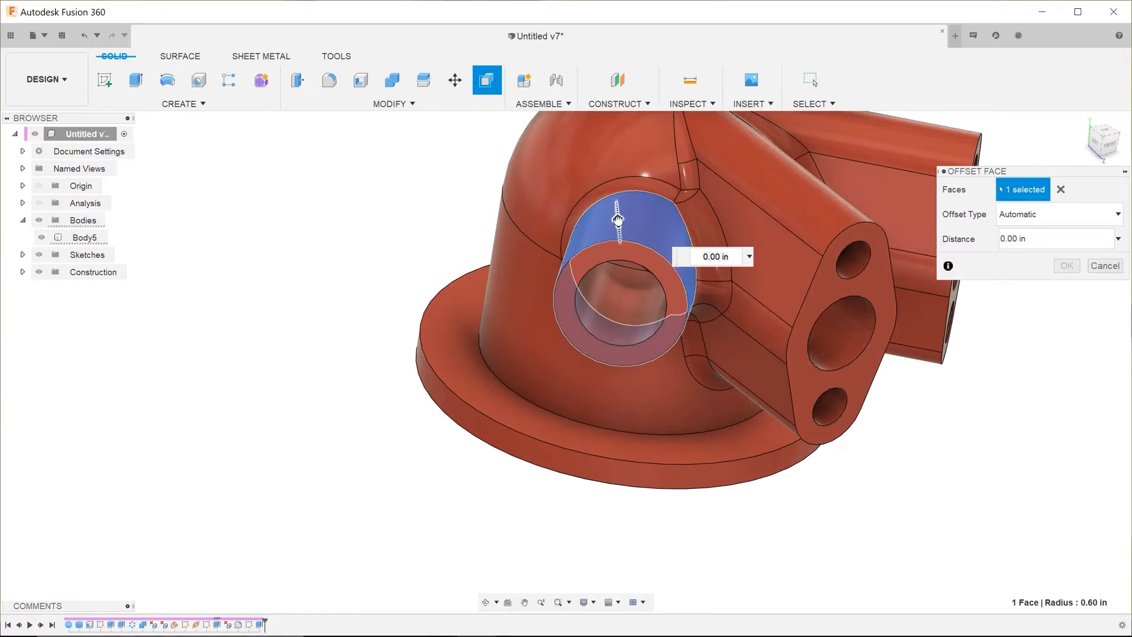
left_click(1060, 190)
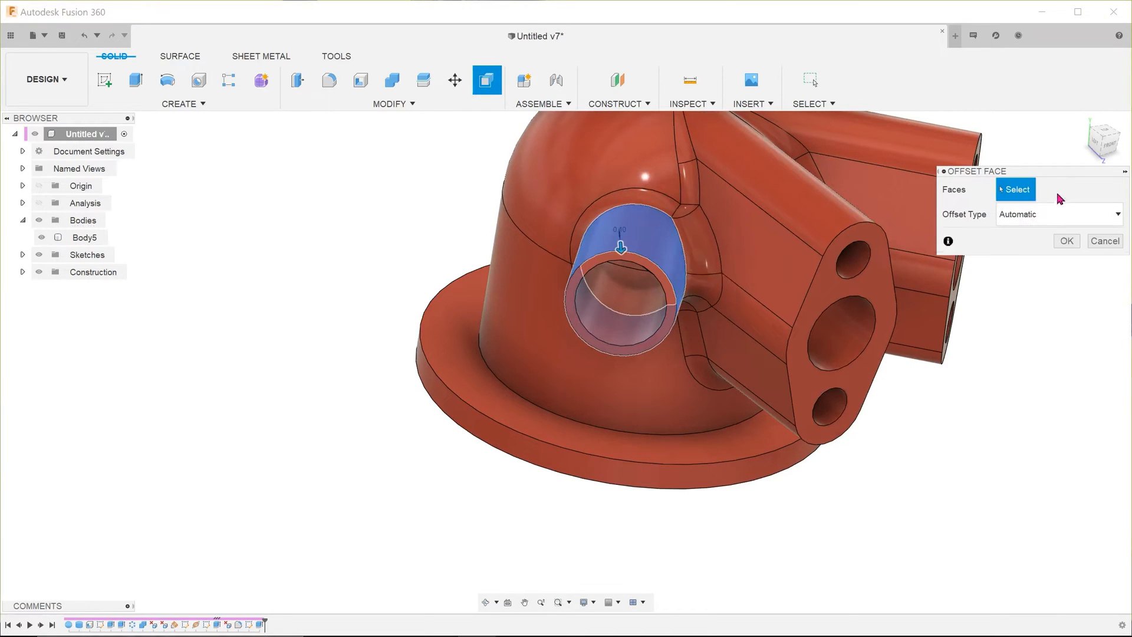
left_click(618, 296)
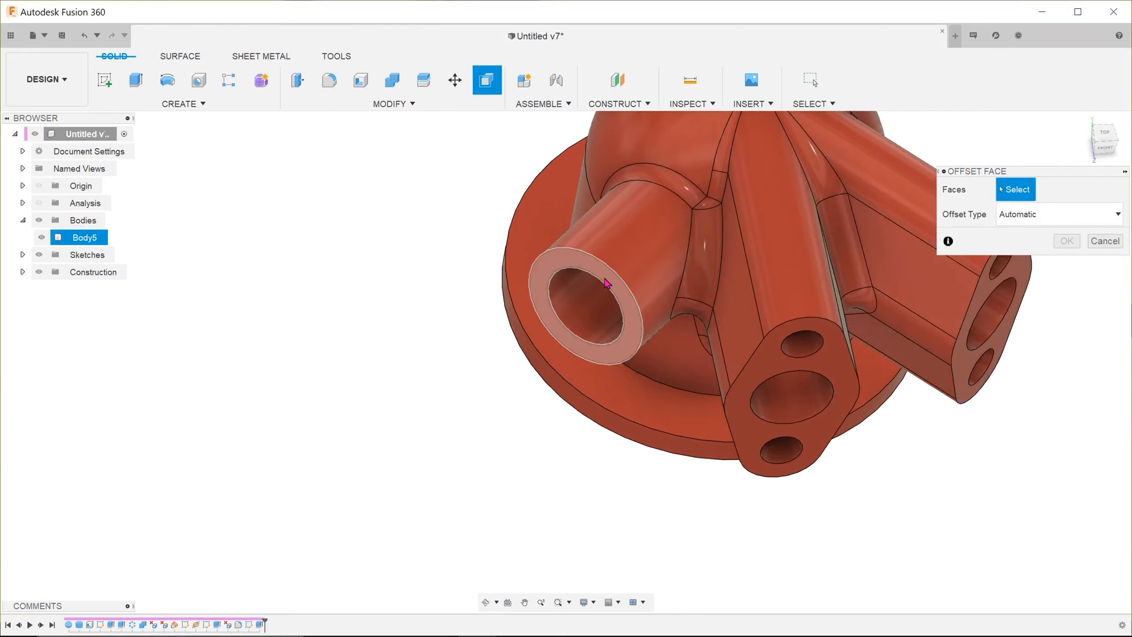
left_click(592, 318)
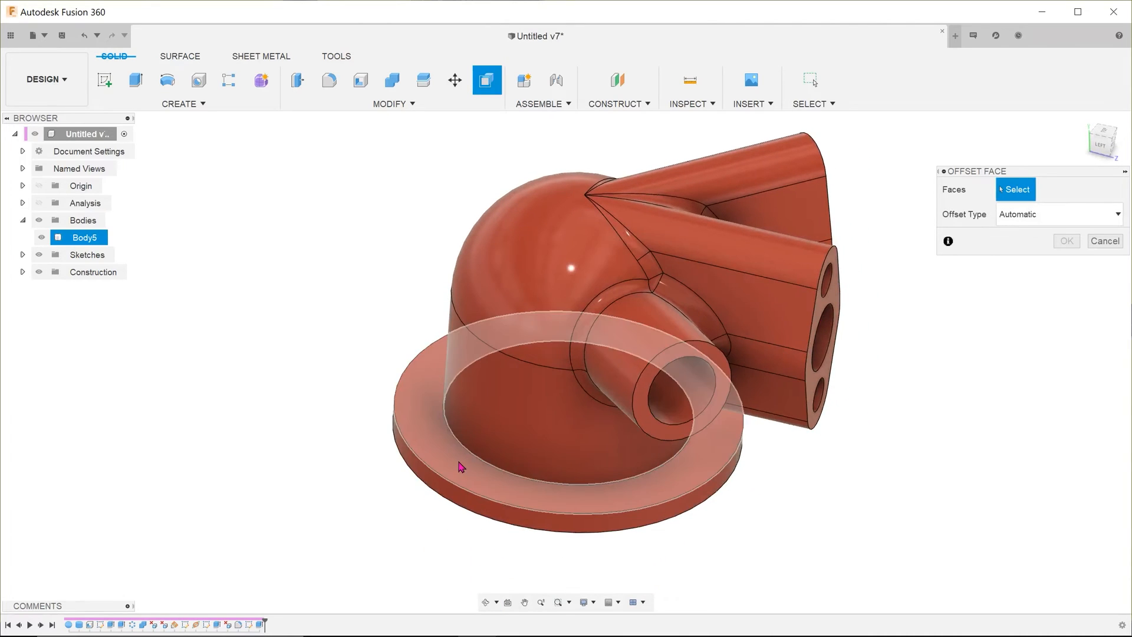
left_click(459, 448)
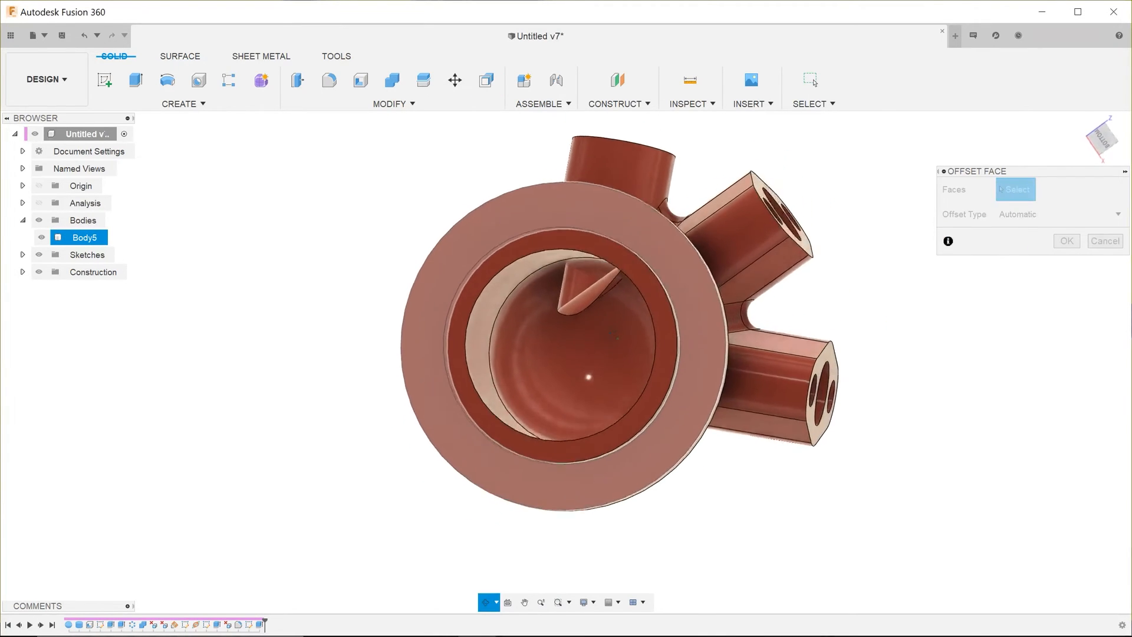
left_click(1104, 241)
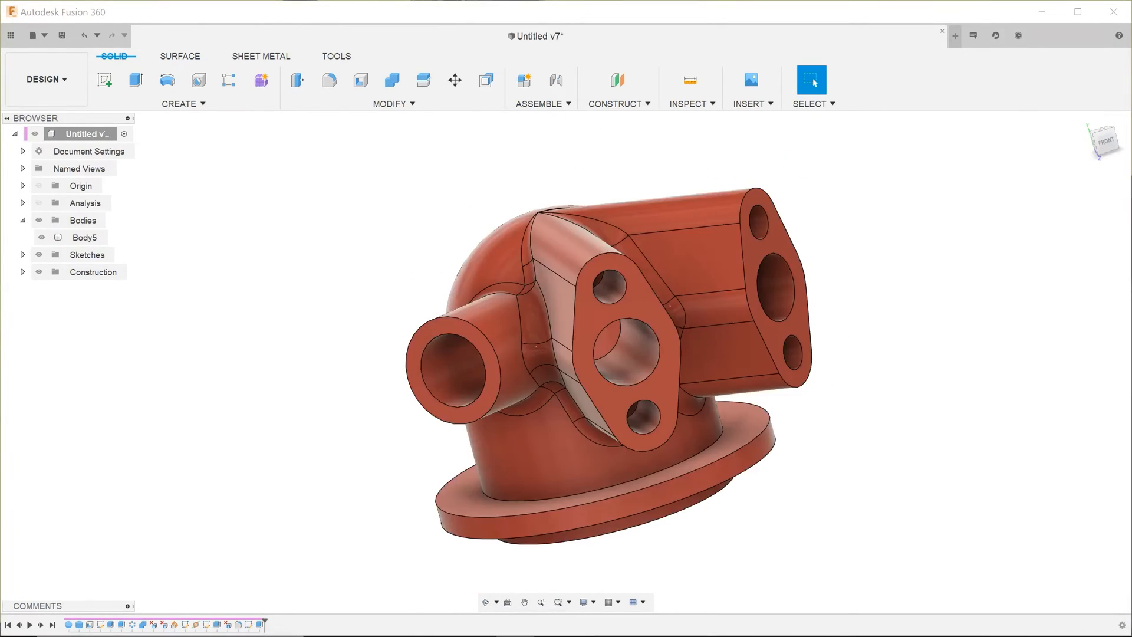
Step: Start an extrusion from the Create menu in the circle design
left_click(181, 104)
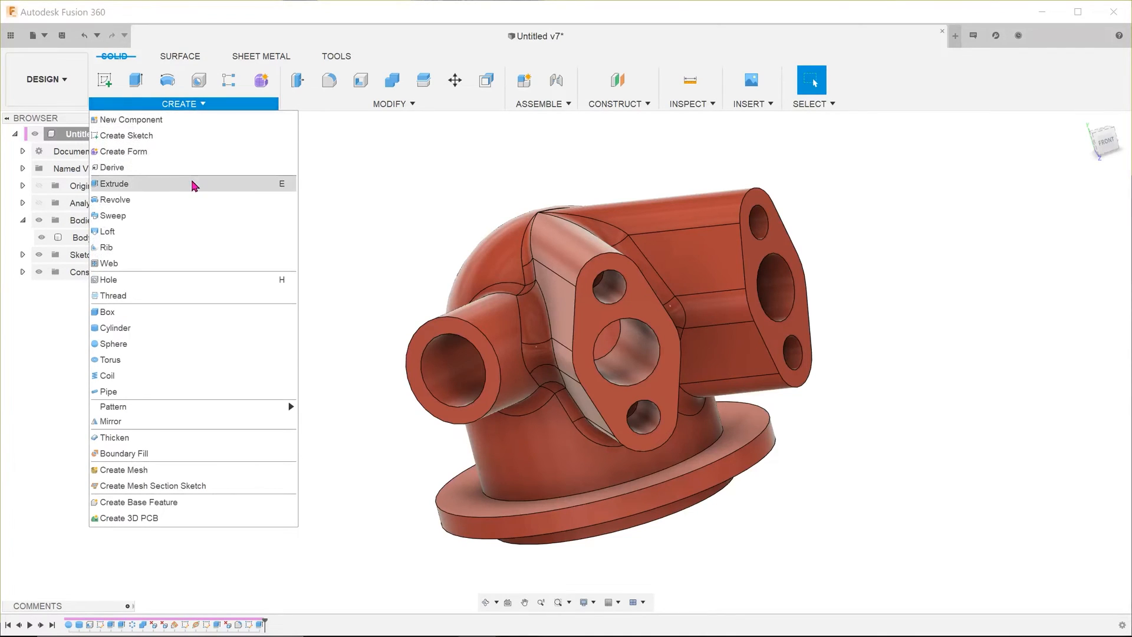
mouse_move(191, 183)
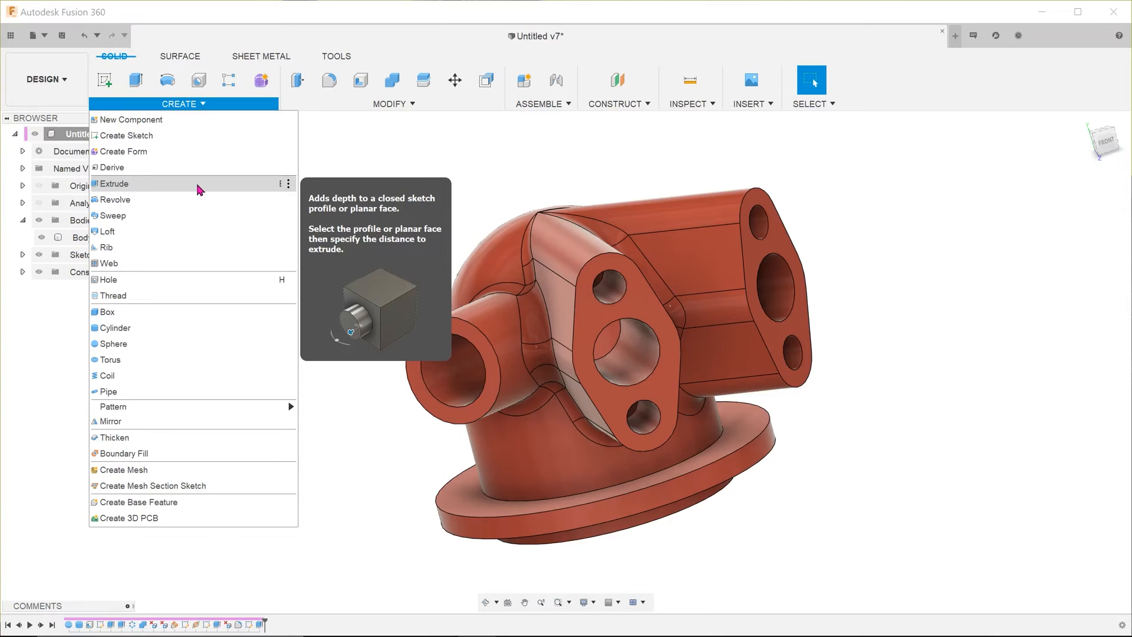
left_click(115, 183)
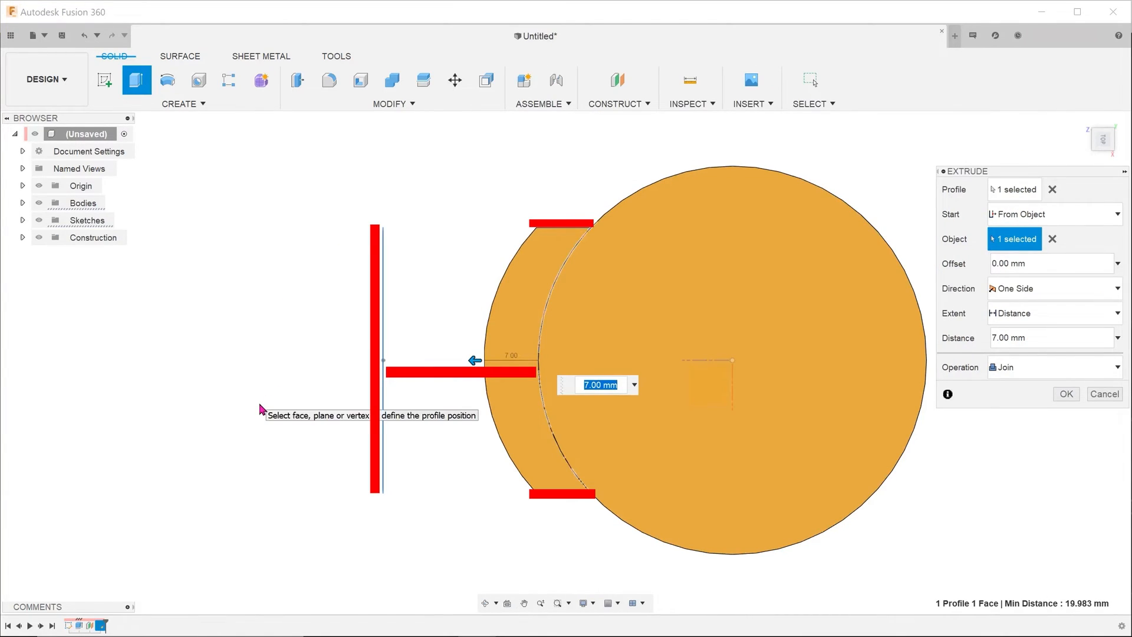
mouse_move(947, 534)
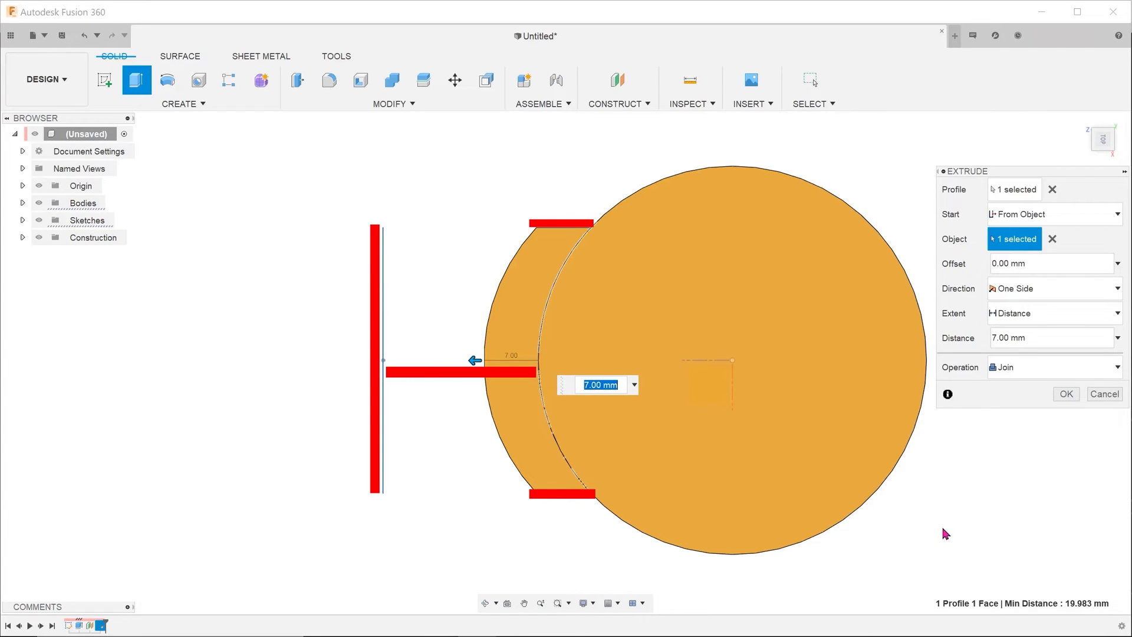
Step: Preview the rounded pocket offset, then return to the Untitled v7 manifold tab
left_click(1064, 393)
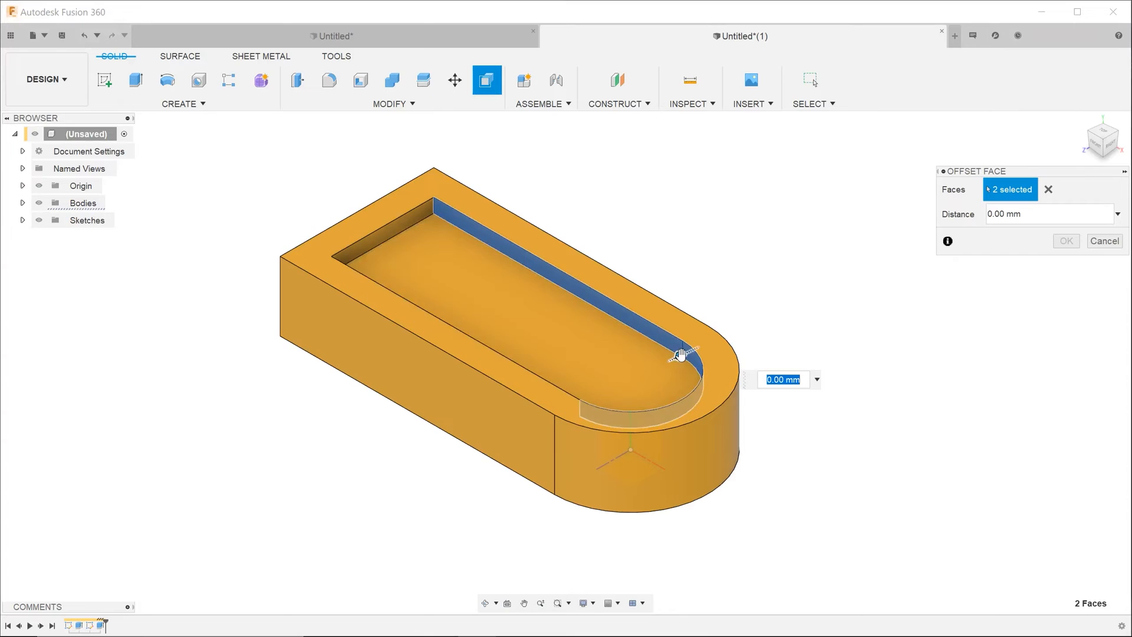
left_click(808, 36)
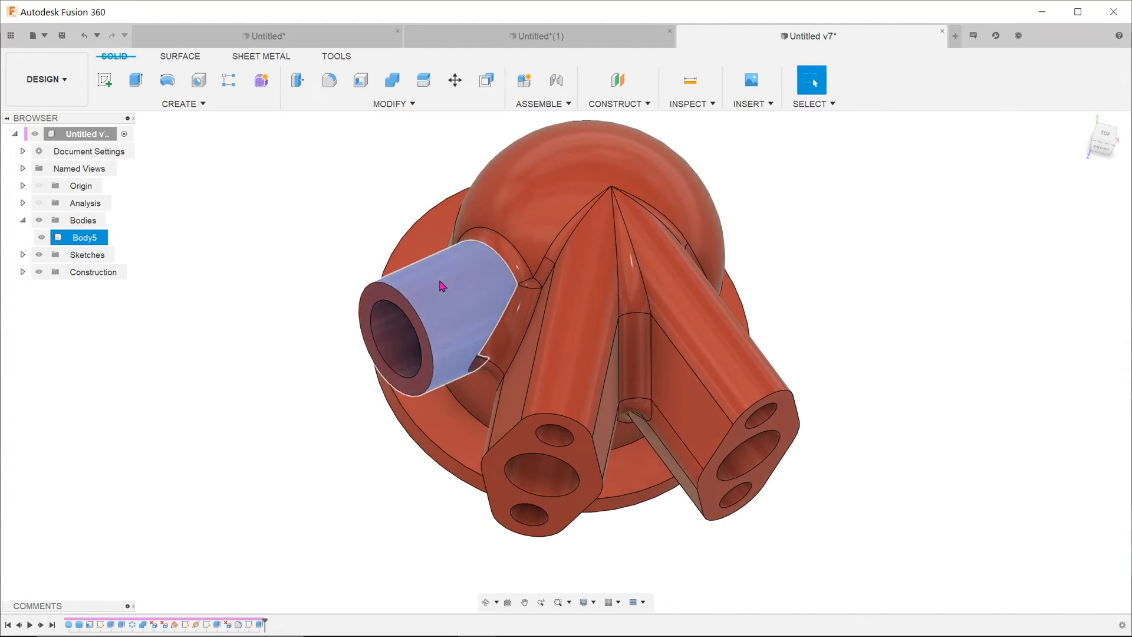
Step: Reopen the round side port's extrude feature for editing from the pipe face
right_click(440, 285)
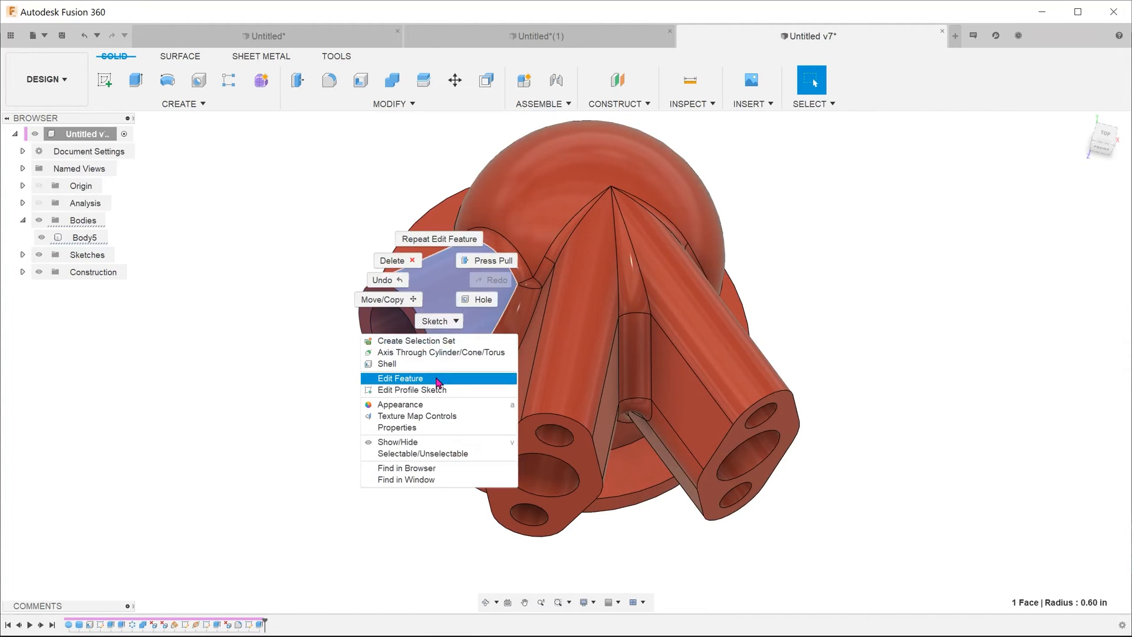
left_click(399, 378)
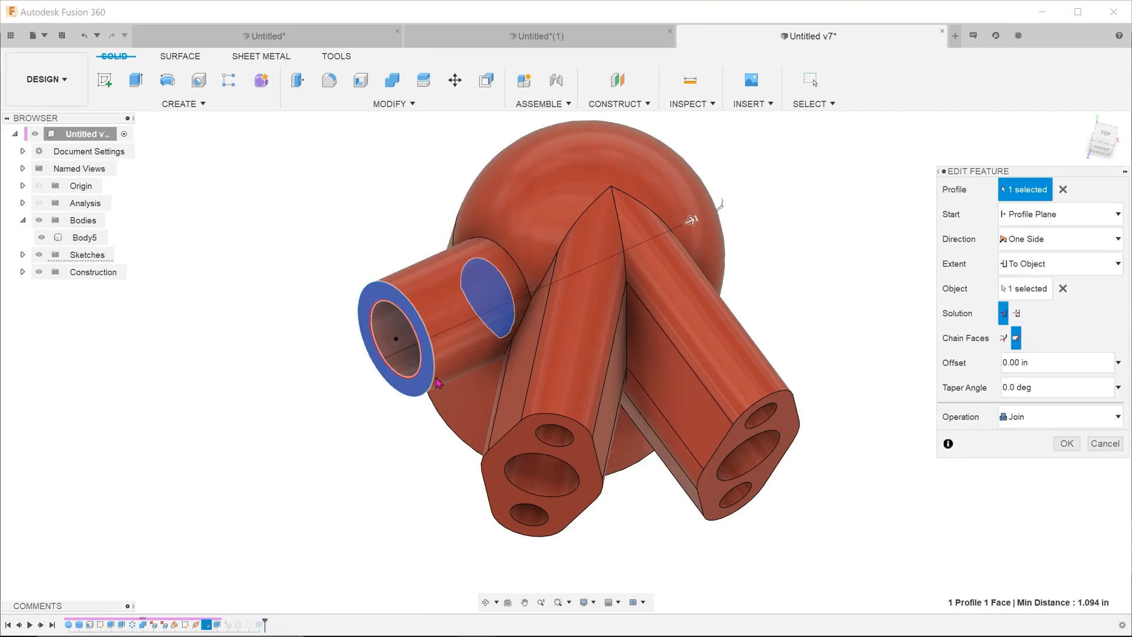
mouse_move(846, 287)
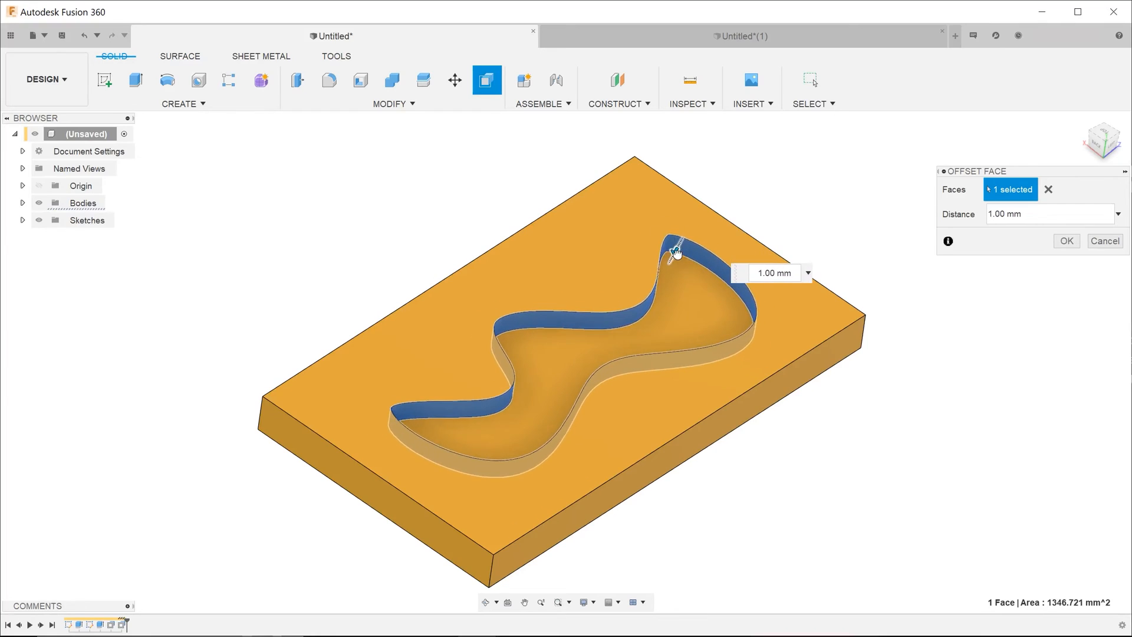
Step: Select the tapered cylinder's sloped face for Offset Face in Untitled(1)
left_click(1067, 240)
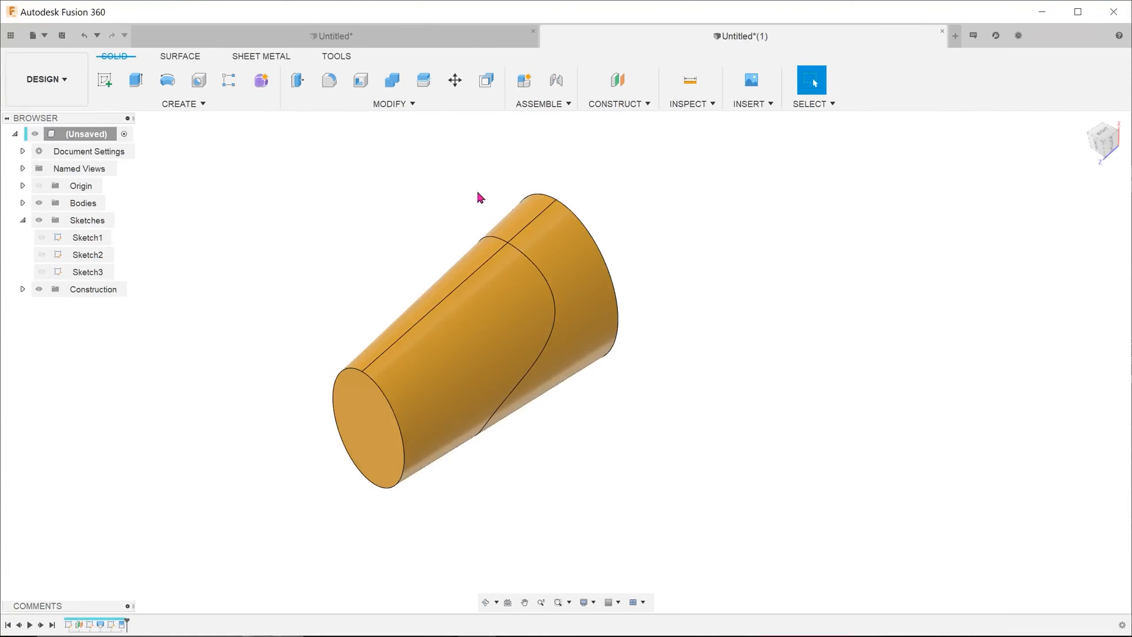
left_click(486, 80)
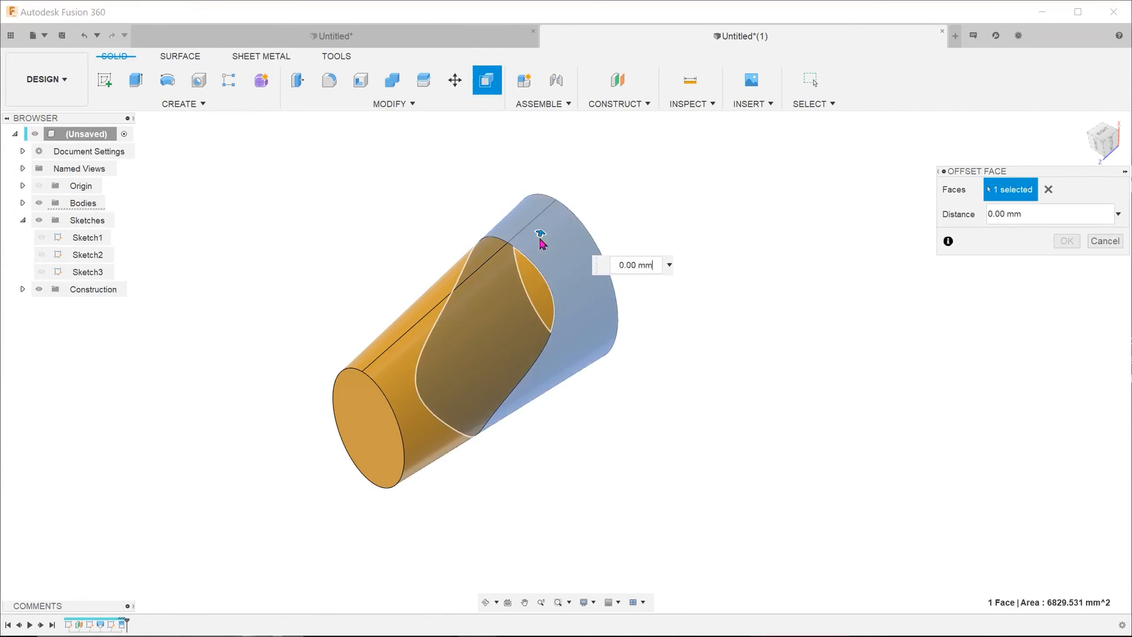